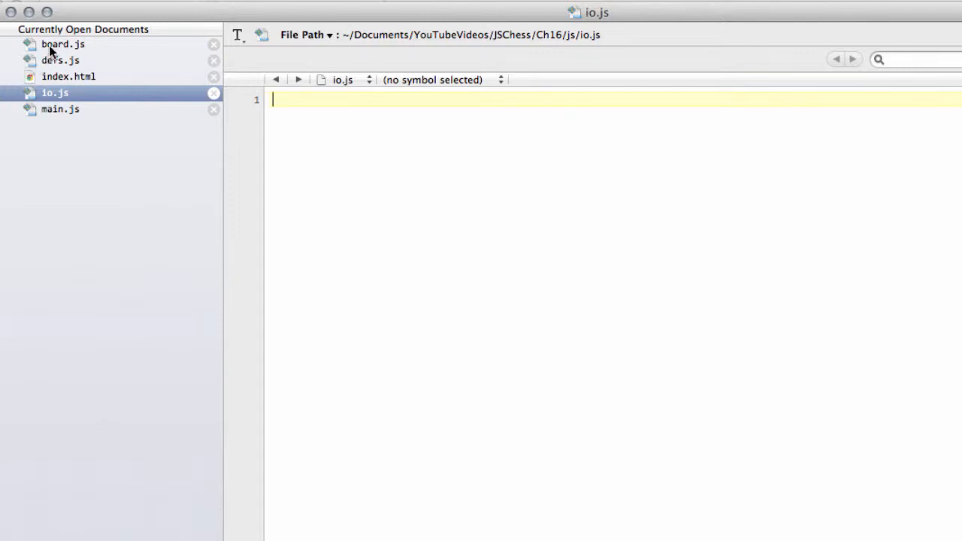
Review UpdateListsMaterial in board.js and the script includes in index.html before editing io.js.
click(64, 44)
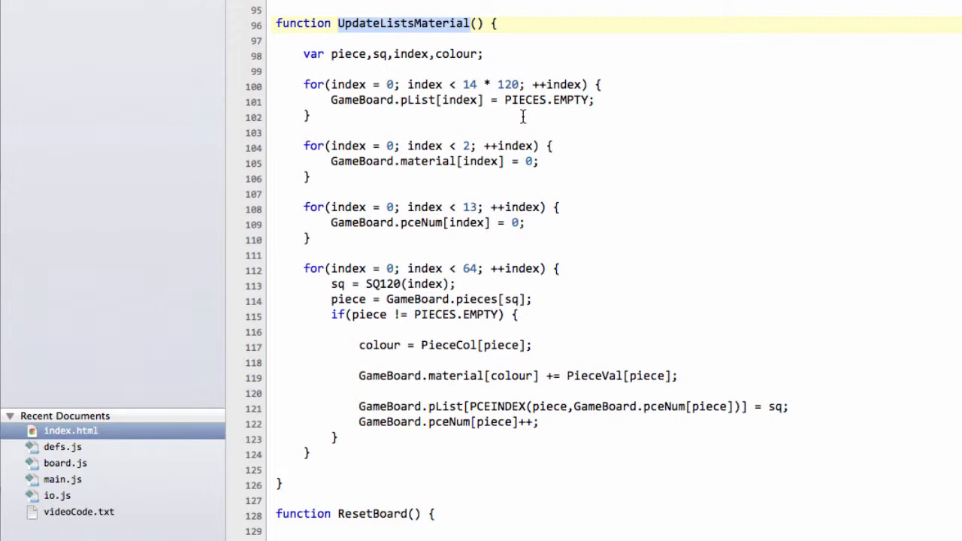
mouse_move(353, 3)
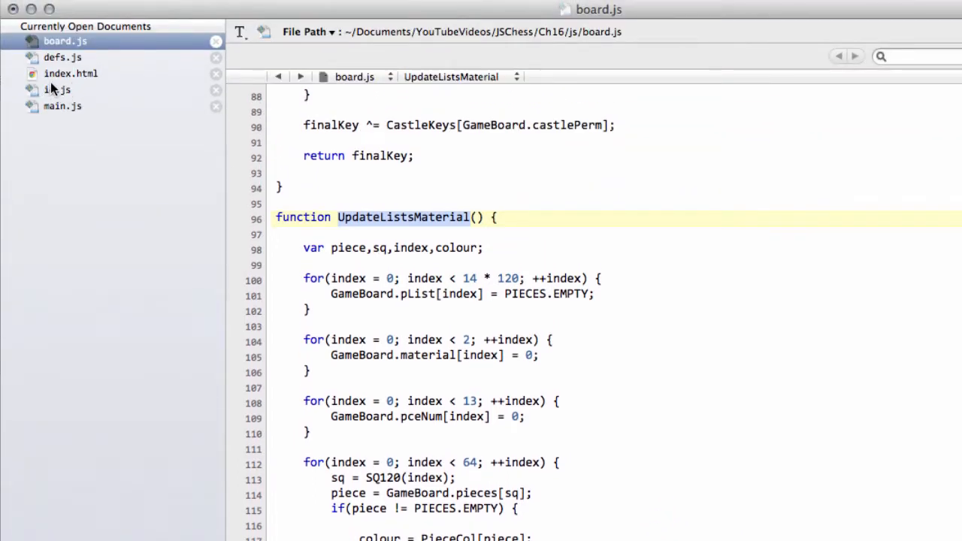
click(57, 90)
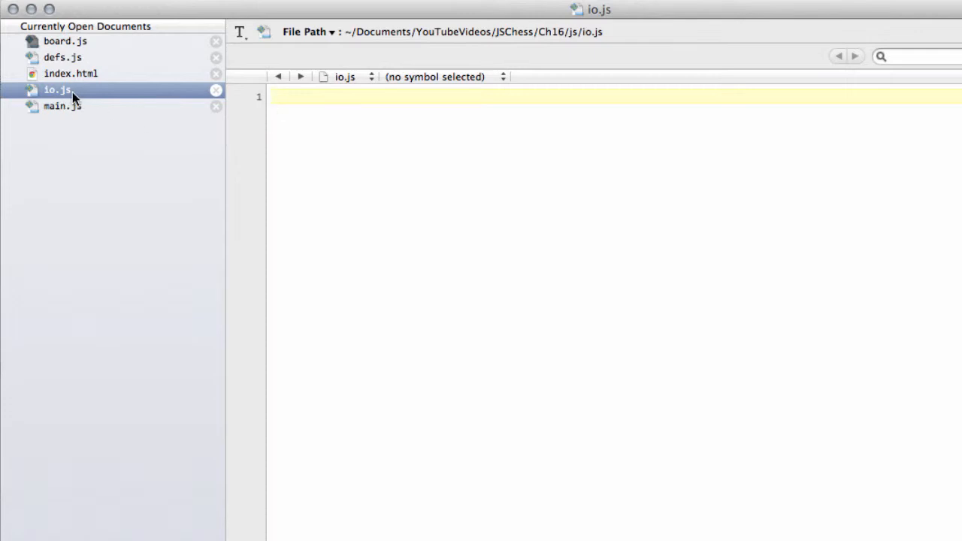
click(71, 73)
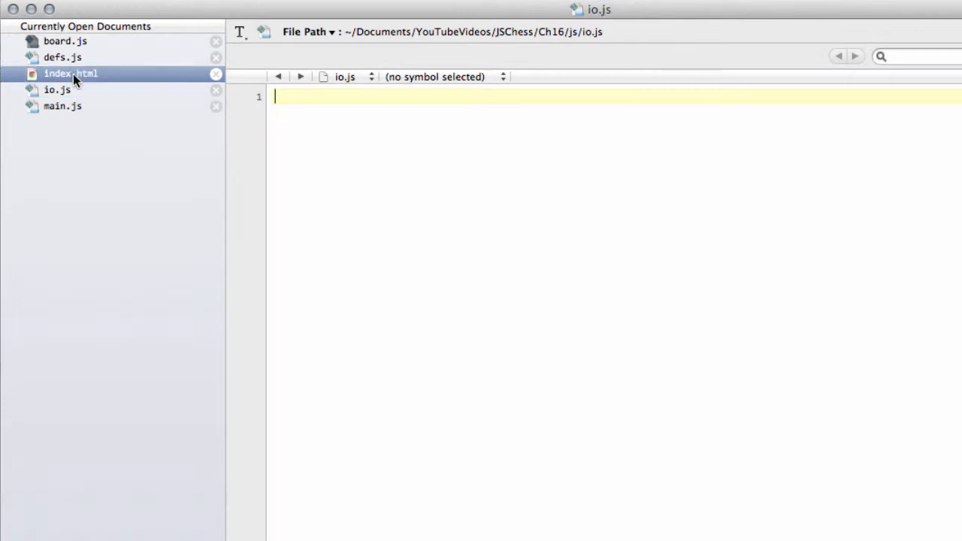
click(70, 72)
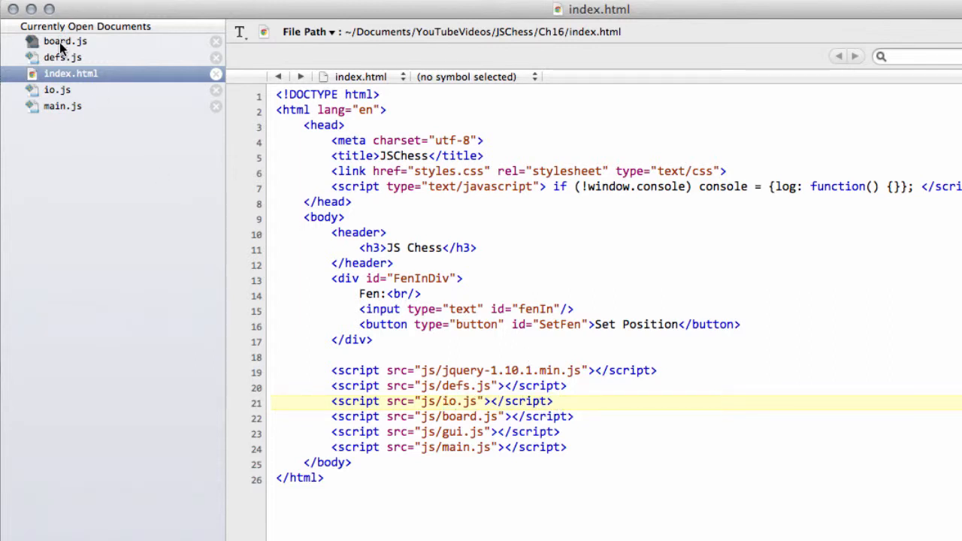
click(58, 90)
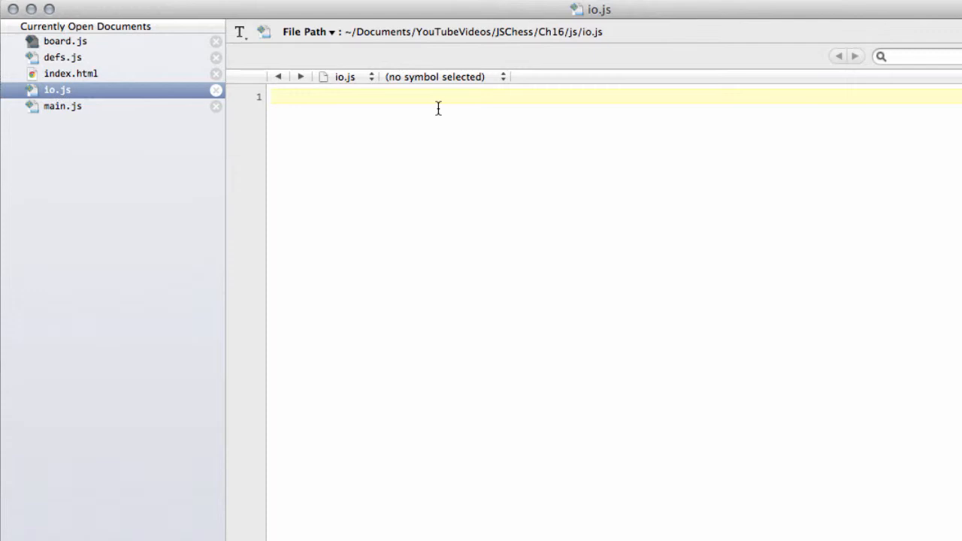
Write function PrSq(sq) in io.js returning FileChar[] + RankChar[].
text(function PrSq)
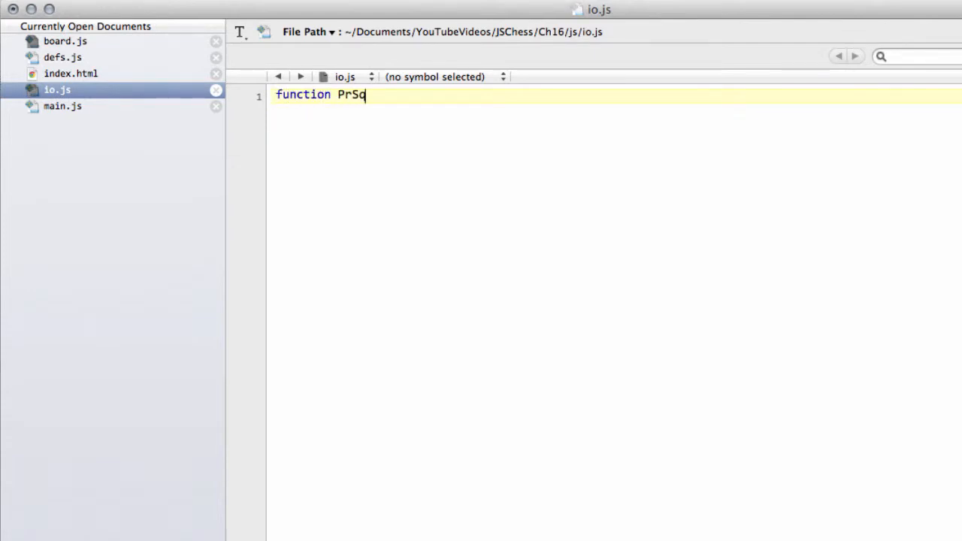
text((sq))
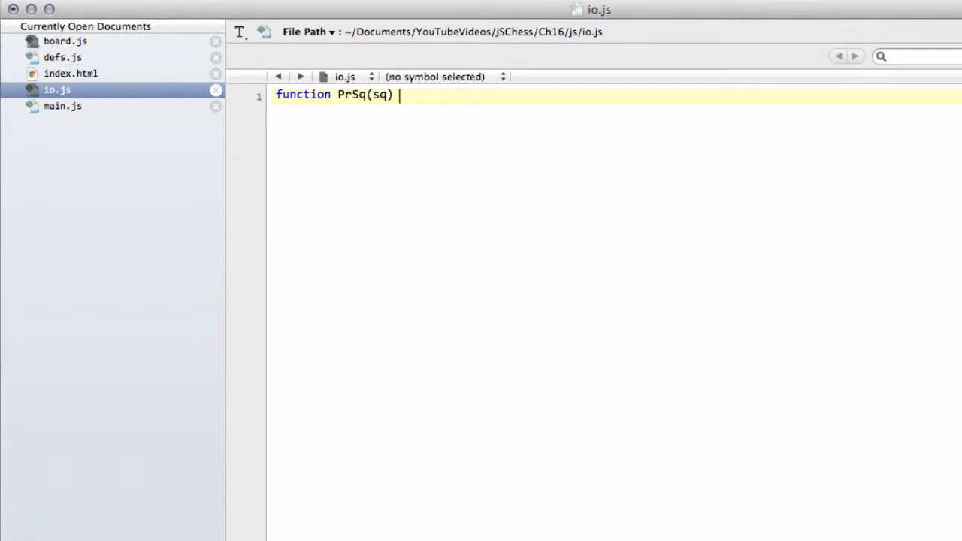
text({)
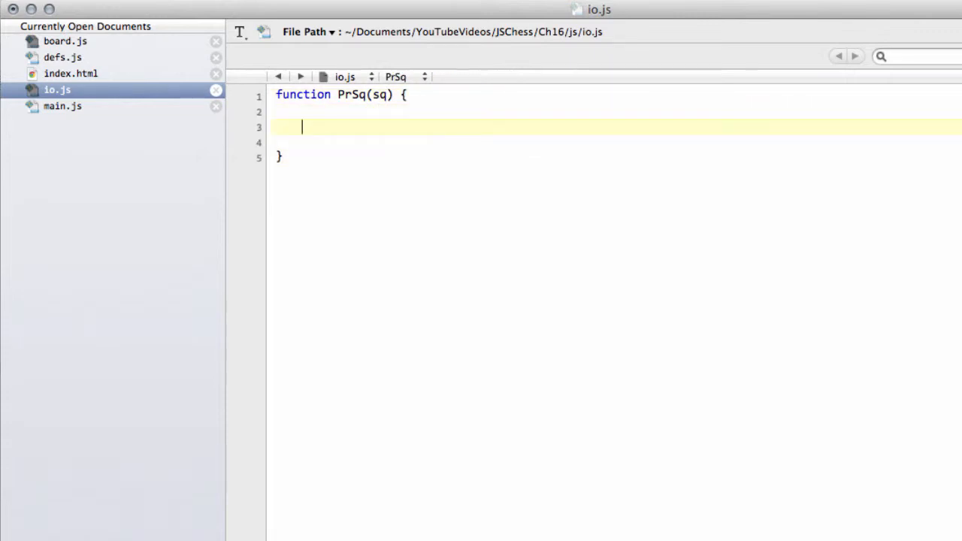
text(re)
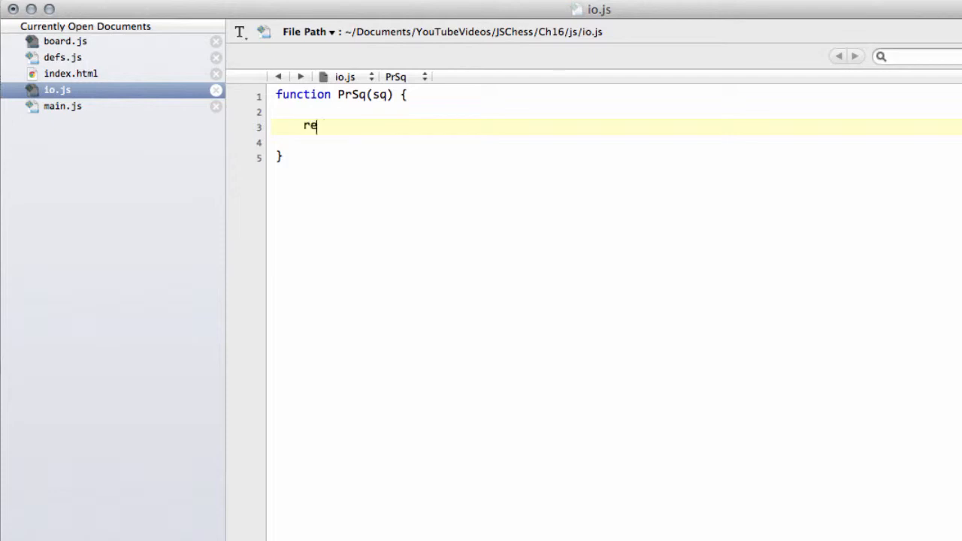
text(turn)
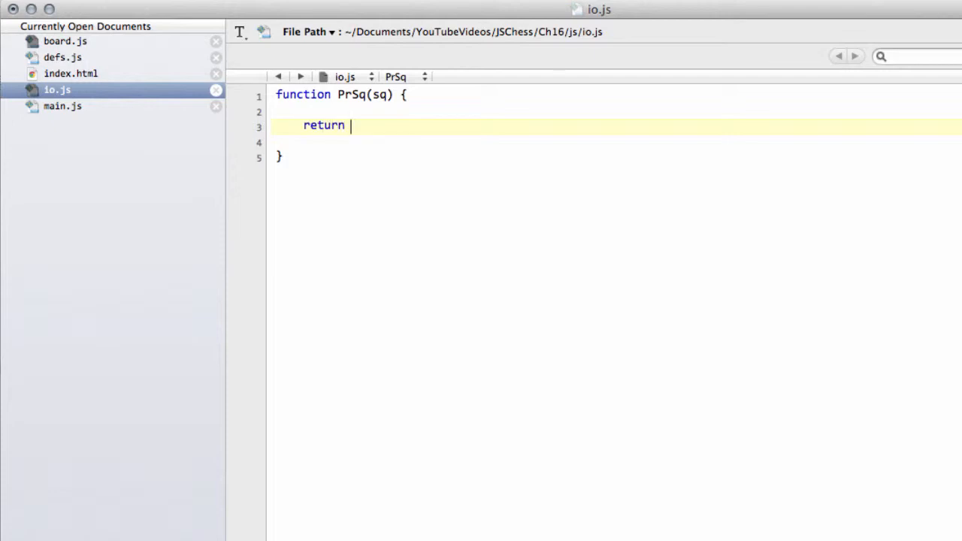
mouse_move(439, 107)
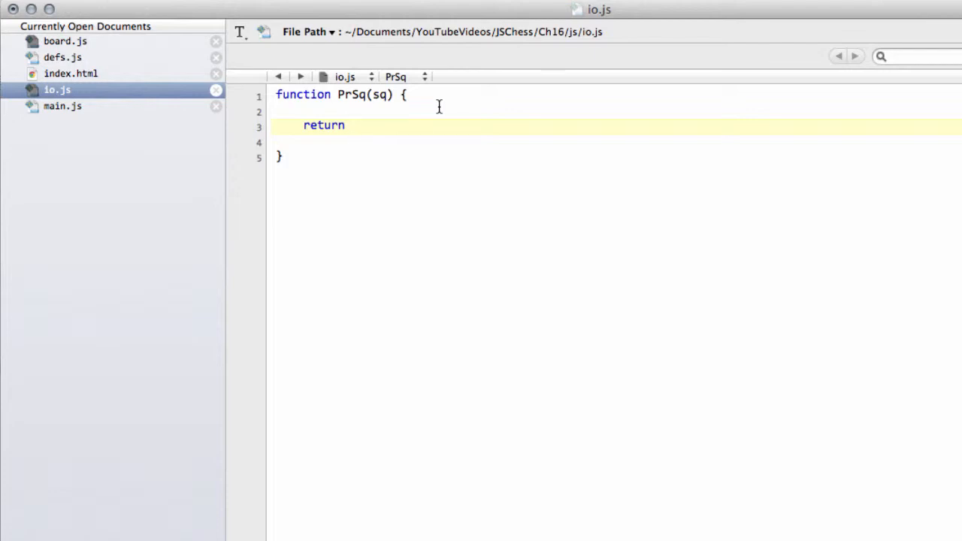
text(Fi)
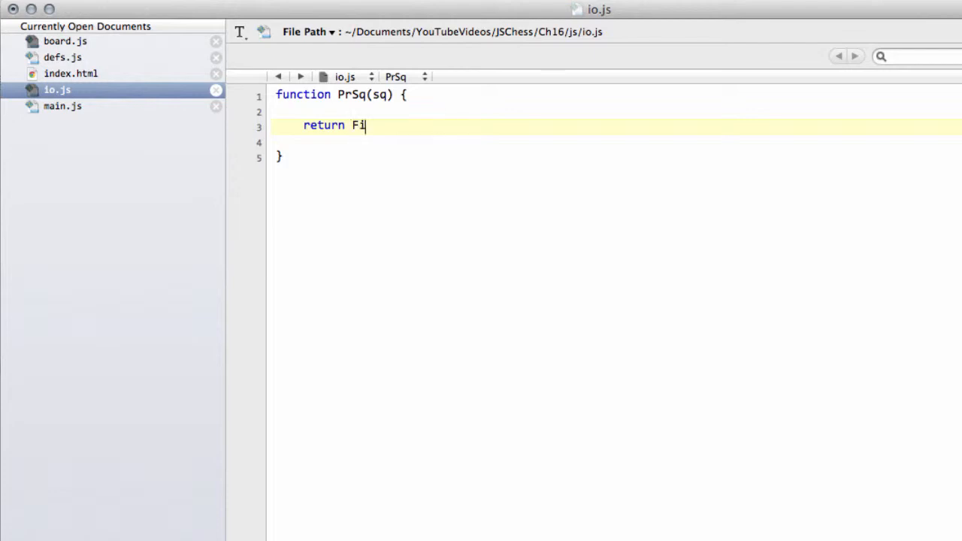
text(leChar)
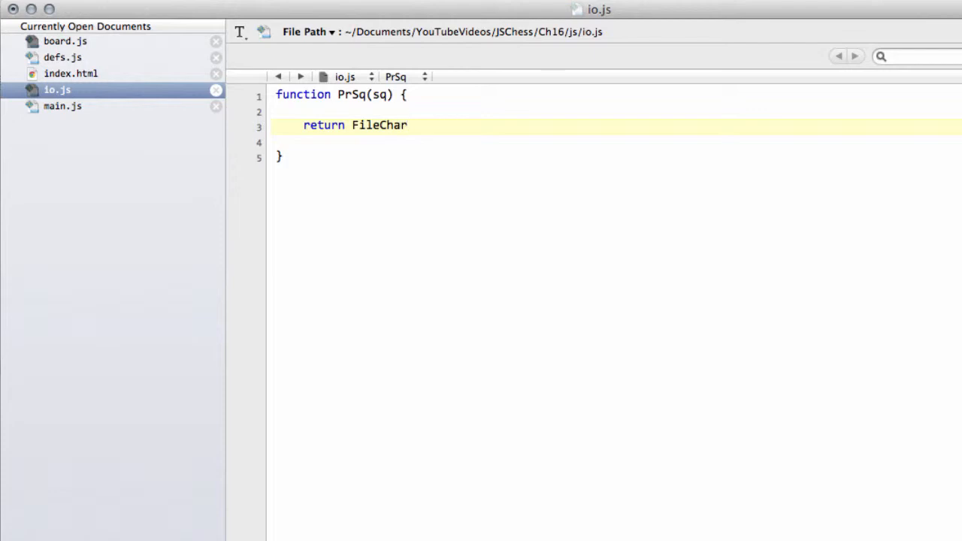
text([] +)
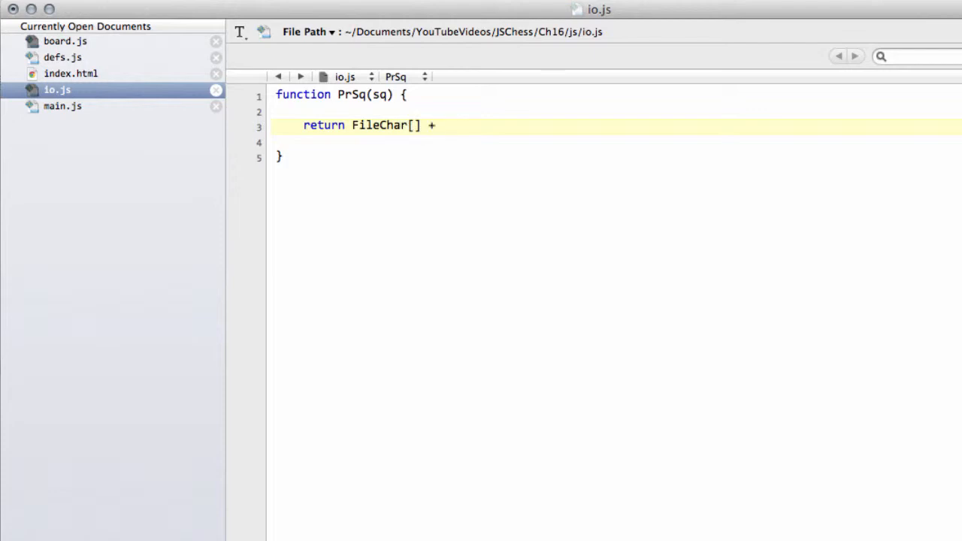
text(Rank)
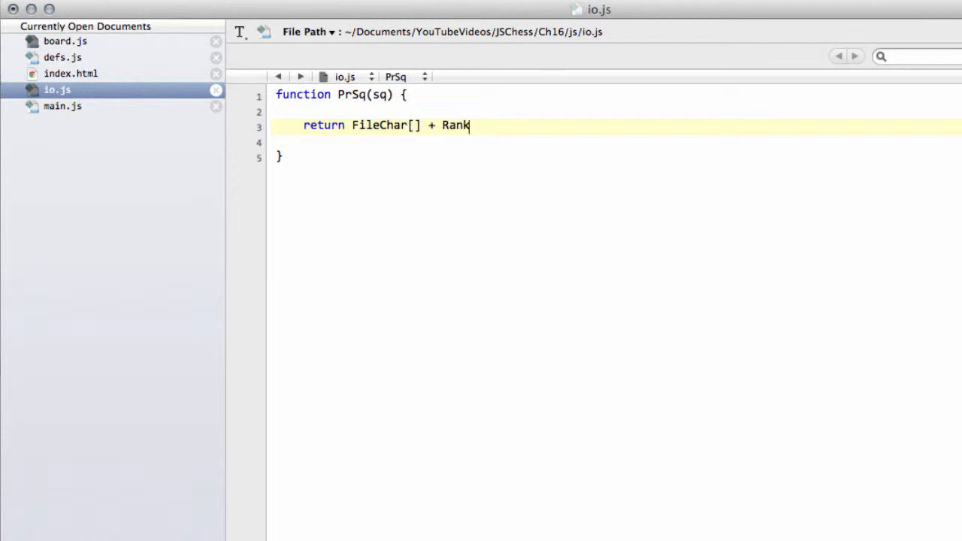
text(Char[])
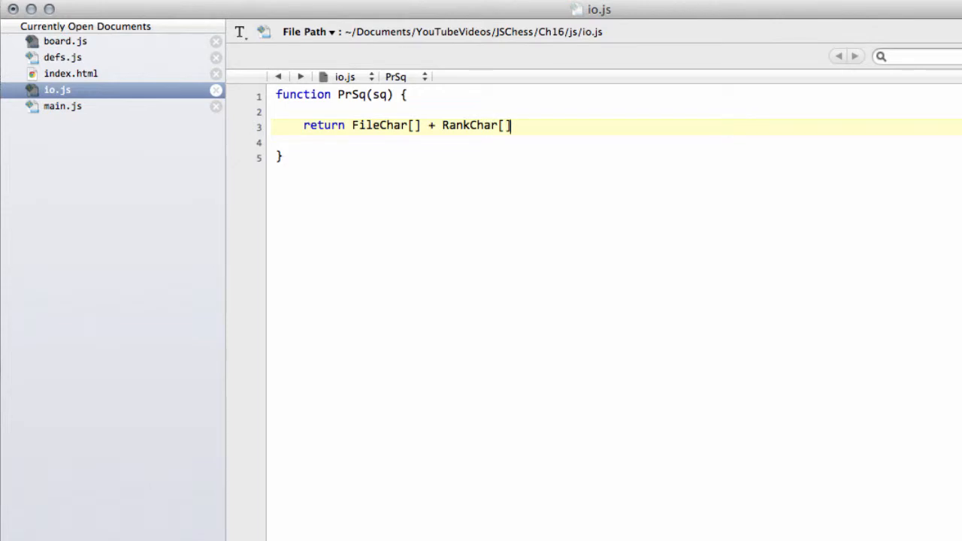
text(;)
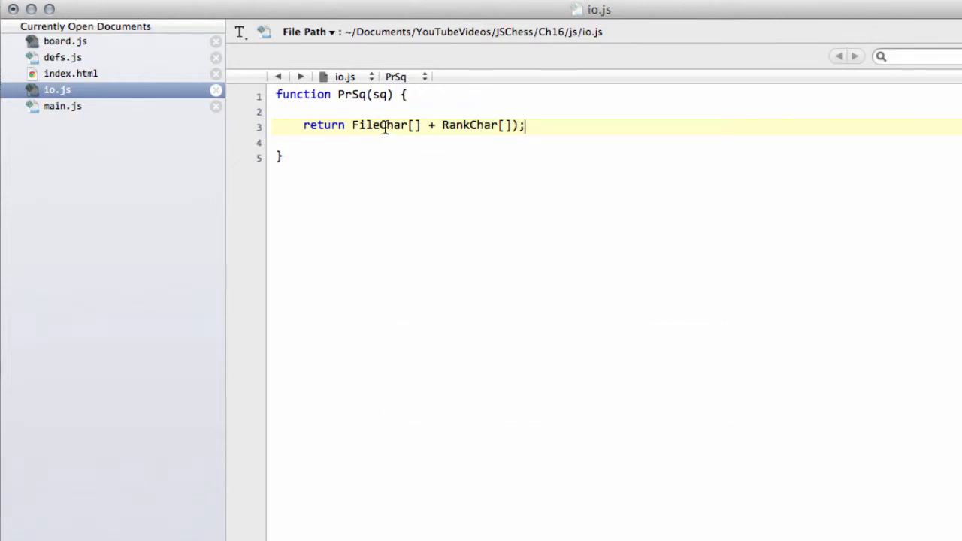
Index the lookups as FileChar[FilesBrd[sq]] and RankChar[RanksBrd[sq]].
text(()
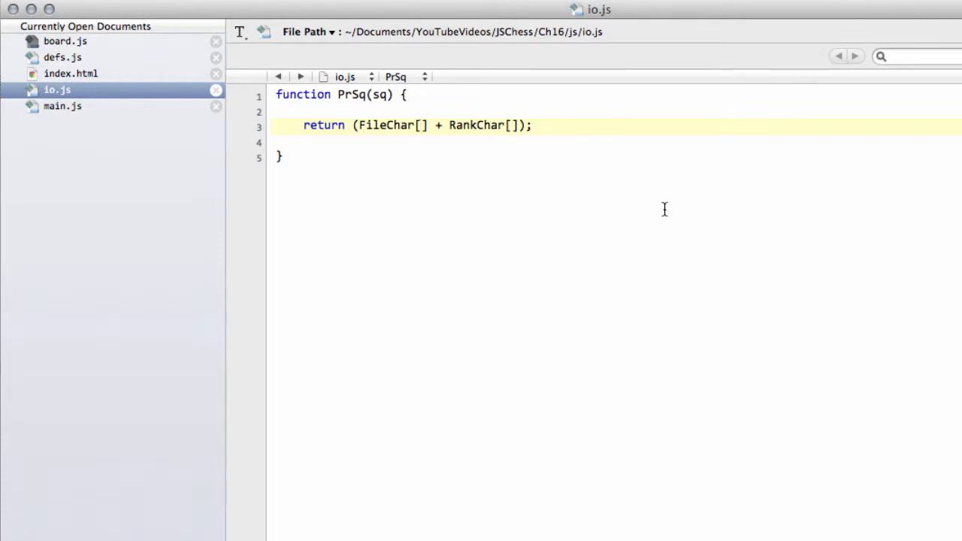
text(FilesBrd[)
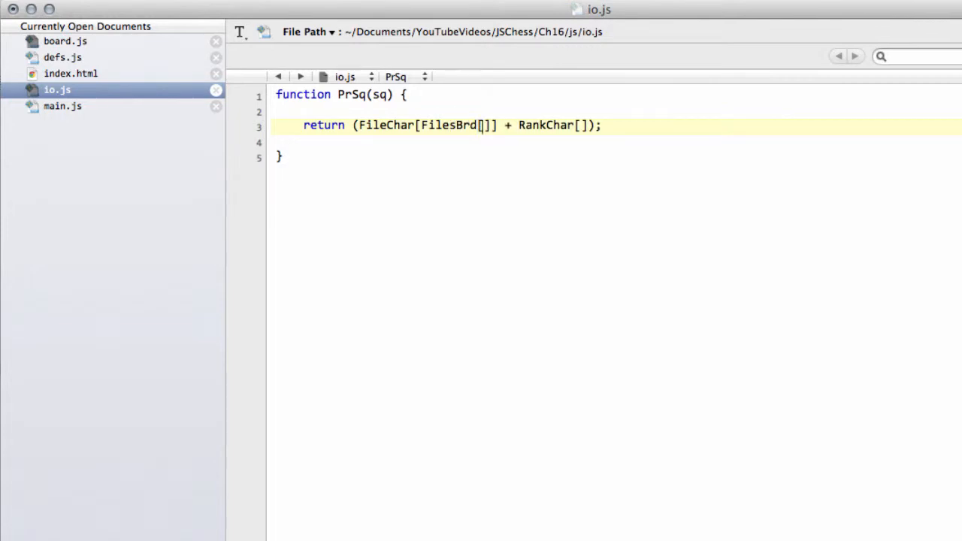
text(sq)
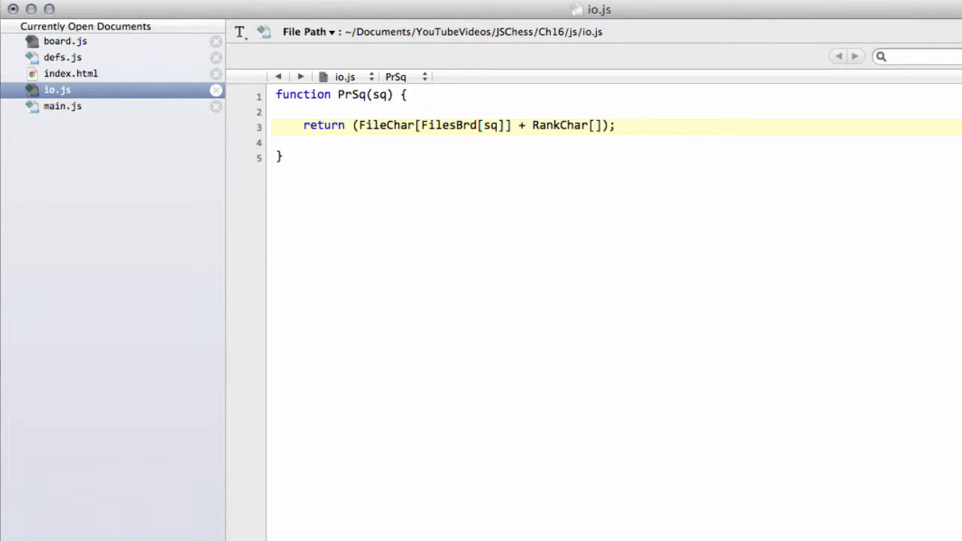
text(Rankd)
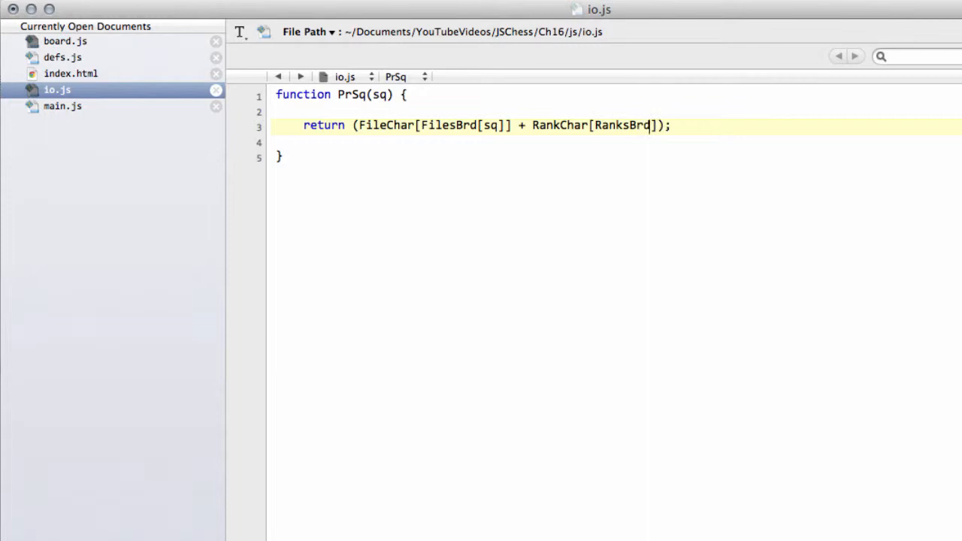
text([sq])
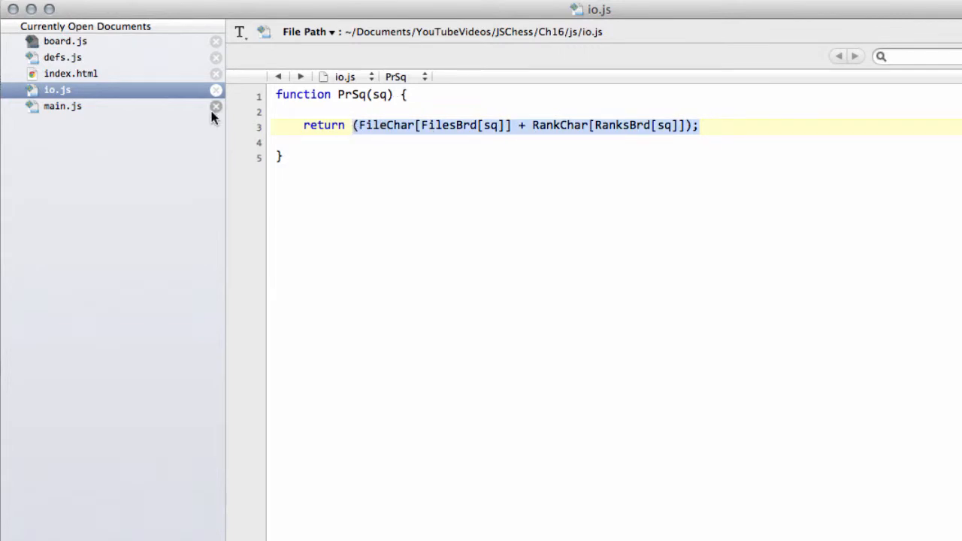
Declare function PrintPieceLists() in board.js above UpdateListsMaterial.
click(65, 42)
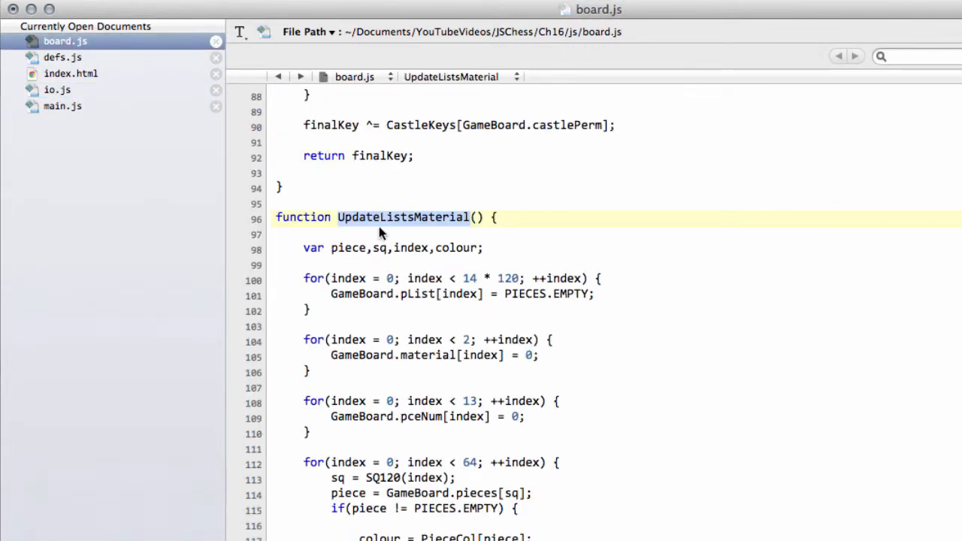
click(360, 204)
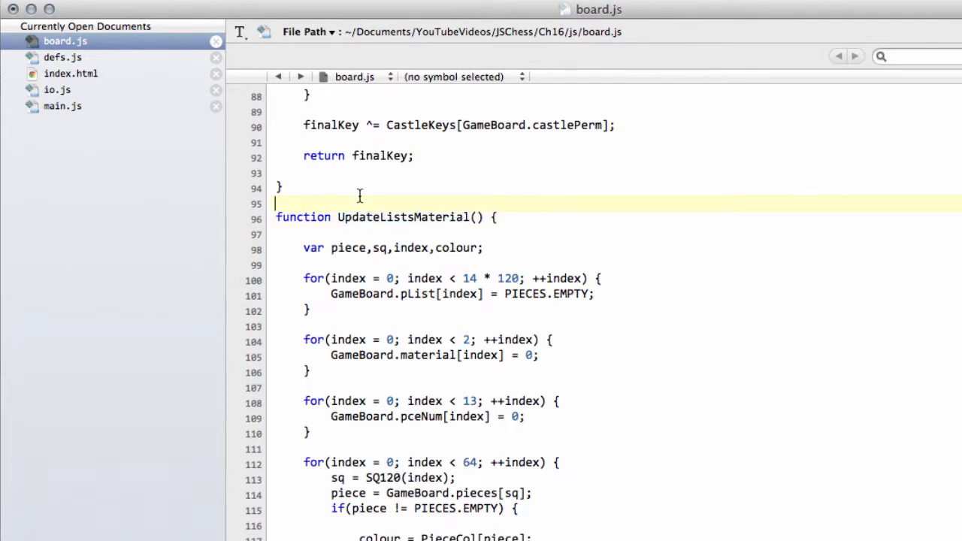
text(fu)
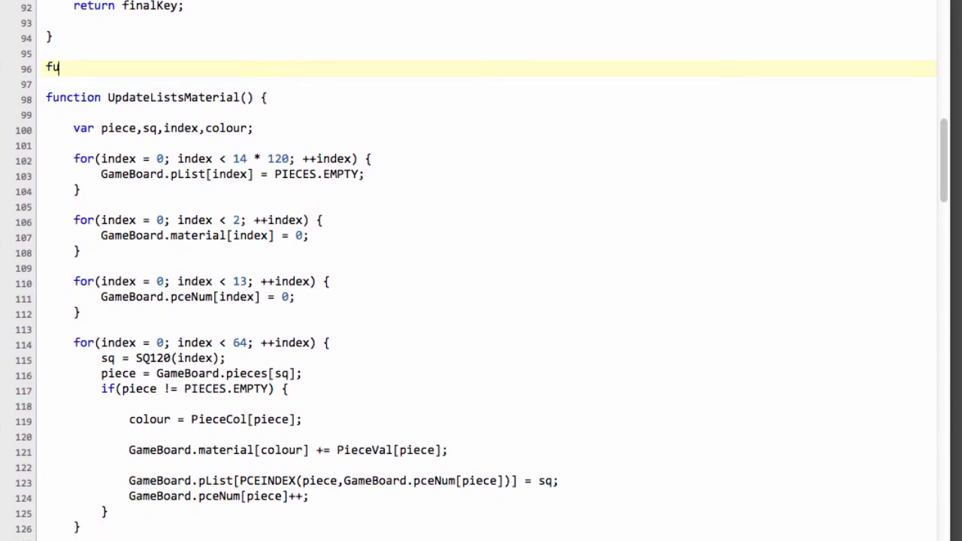
text(nction Pr)
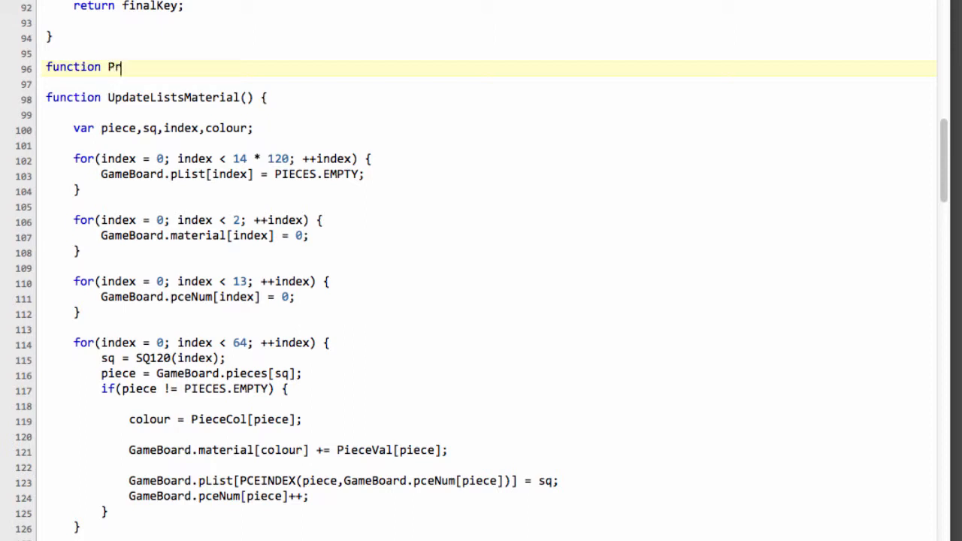
text(intPieceList)
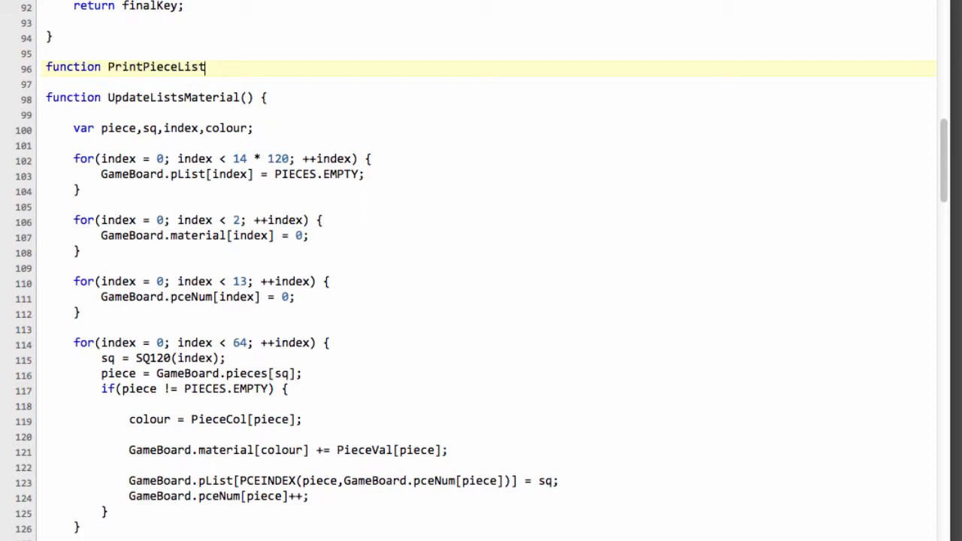
text(s() {)
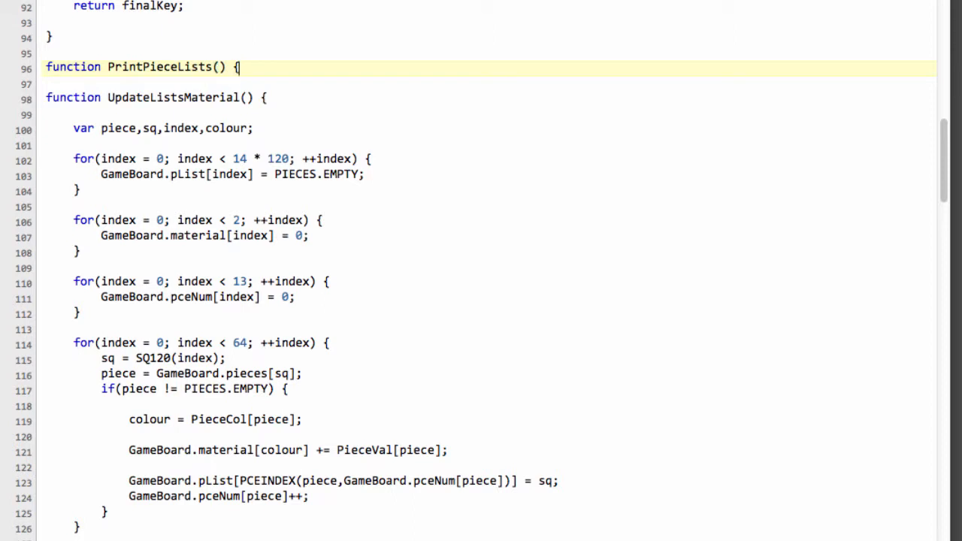
key(enter)
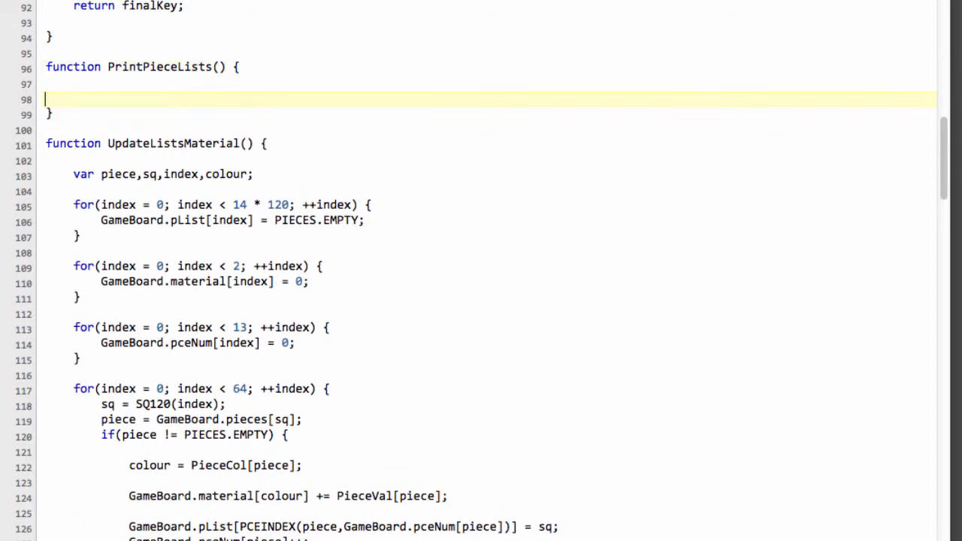
Declare piece and pceNum and loop piece from PIECES.wP to PIECES.bK.
text(var p)
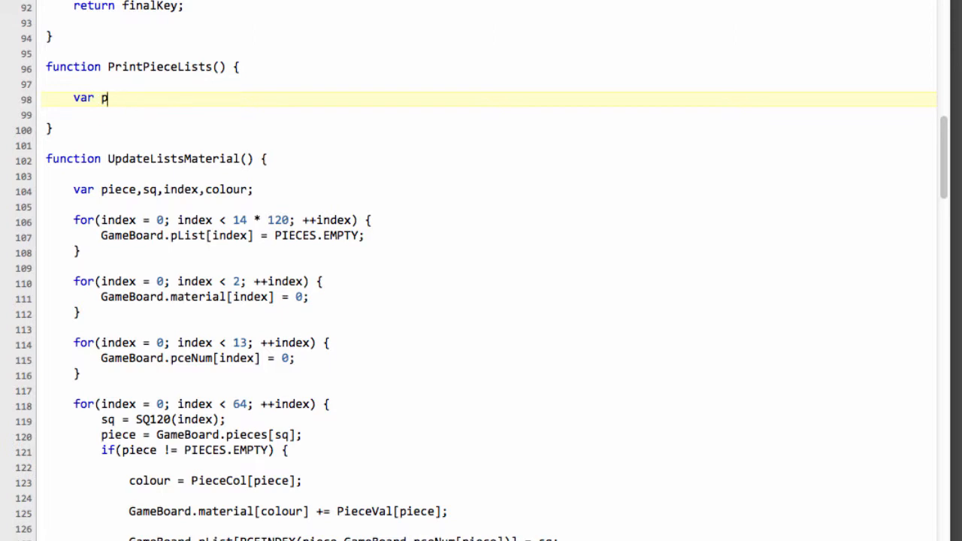
text(iecee)
text(for(piece =)
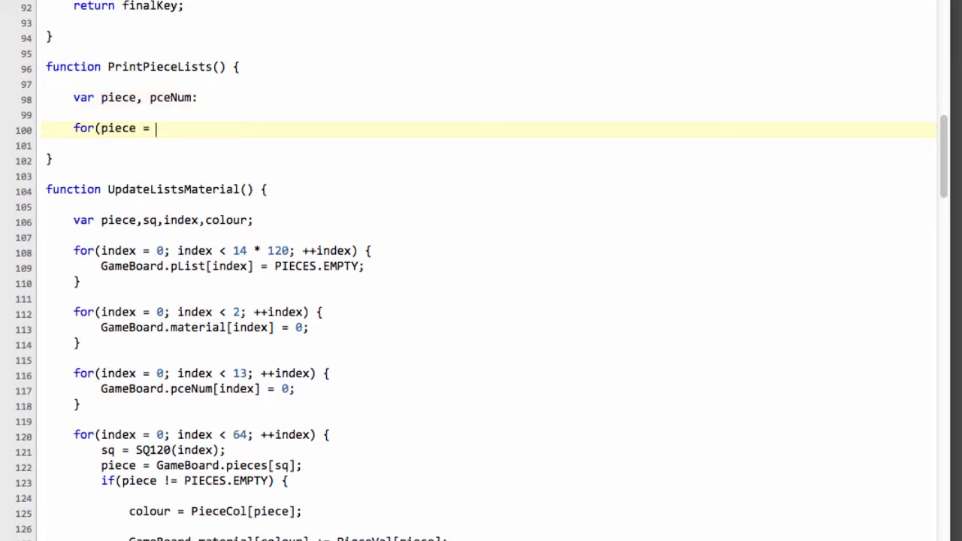
text(PIECES)
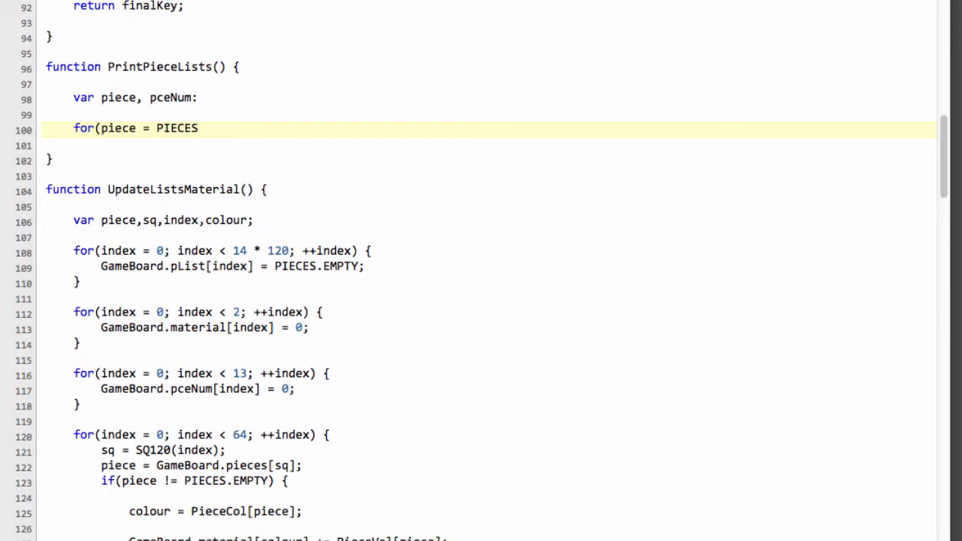
text(.w)
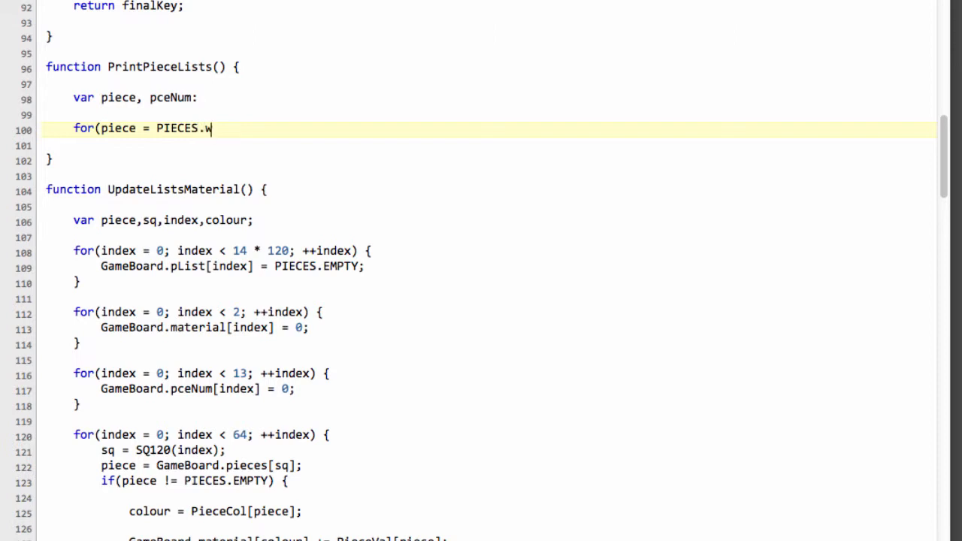
text(P;)
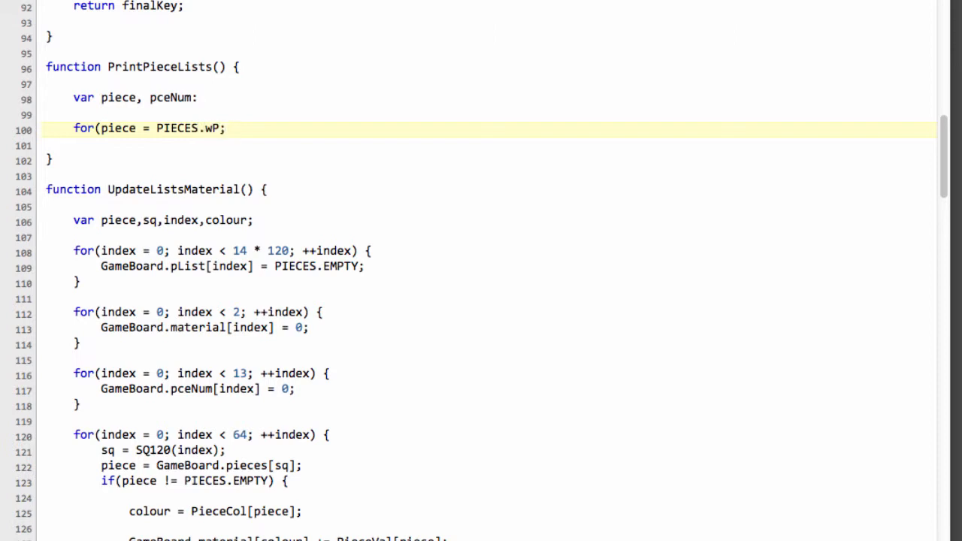
text(pei)
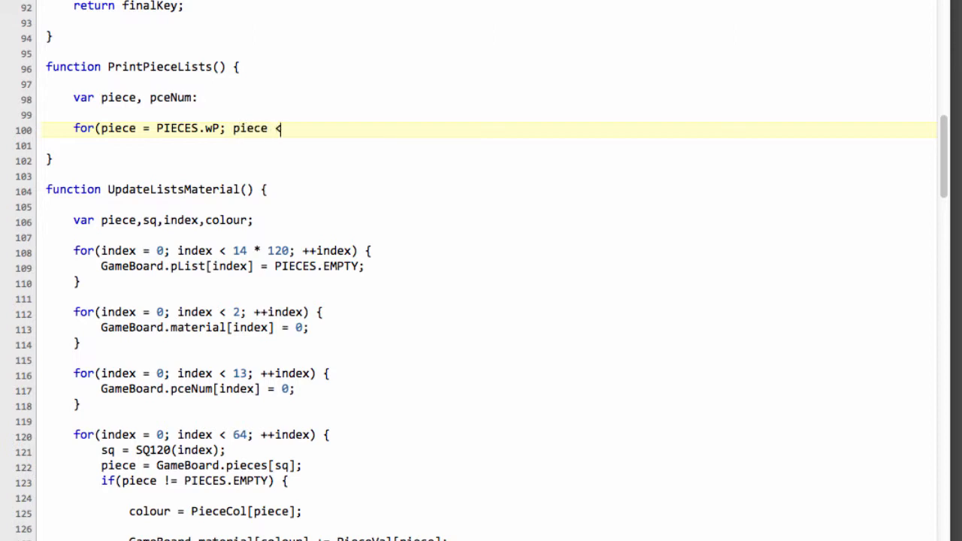
text(= PIECES.)
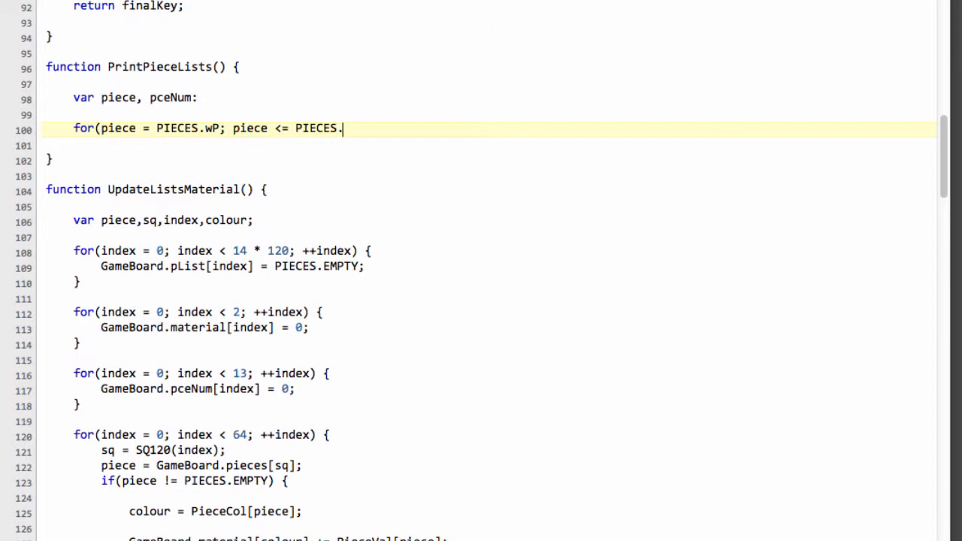
text(bK;)
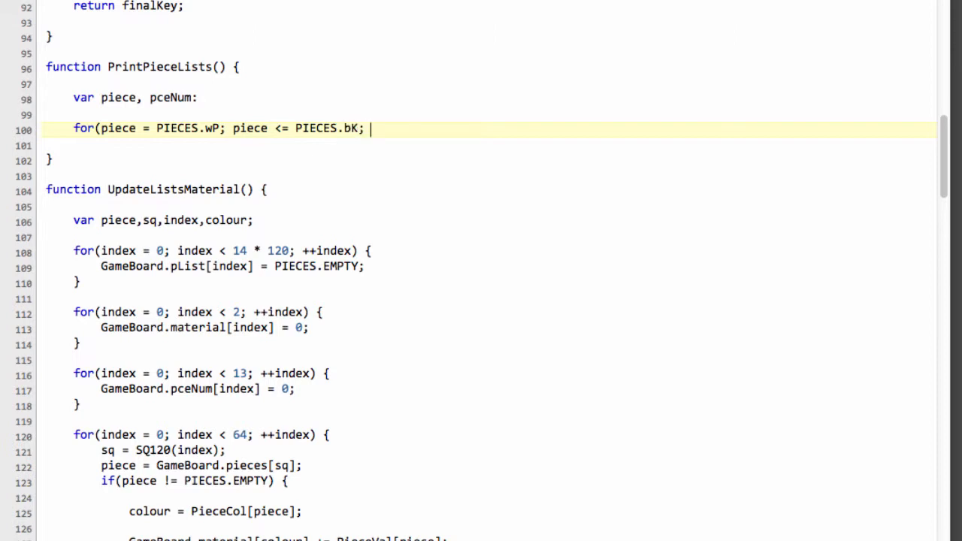
text(++piece) {)
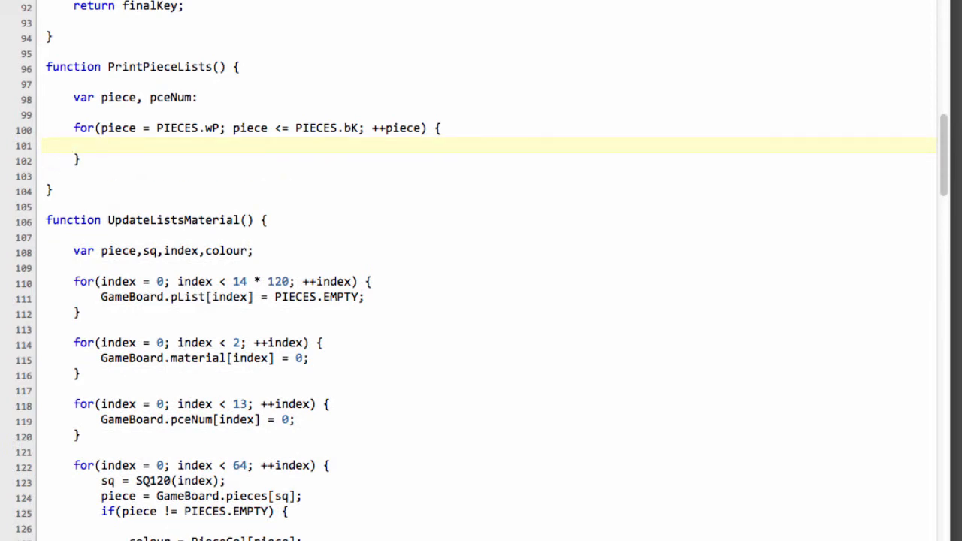
Add the inner loop for pceNum from 0 to GameBoard.pceNum[piece].
text(f)
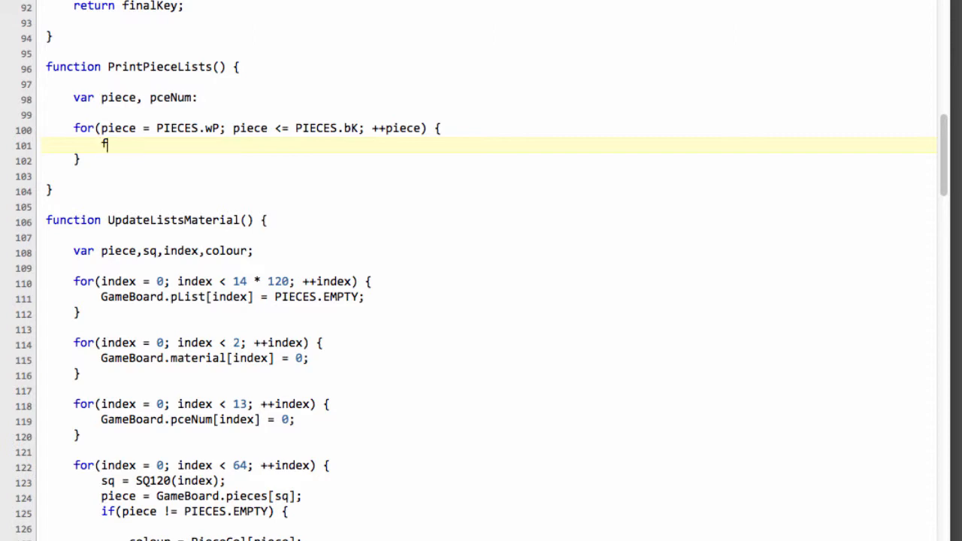
text(or(pceNum)
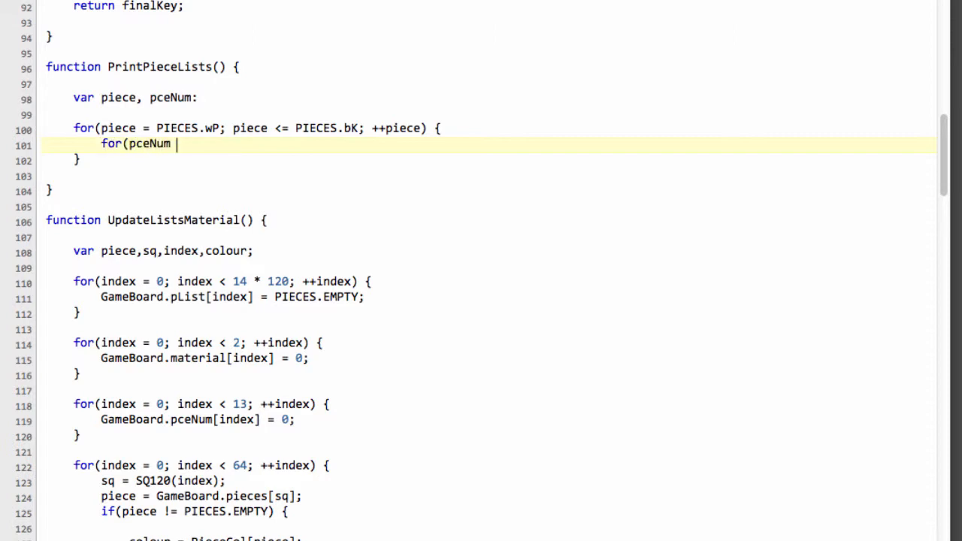
text(= 0; pce)
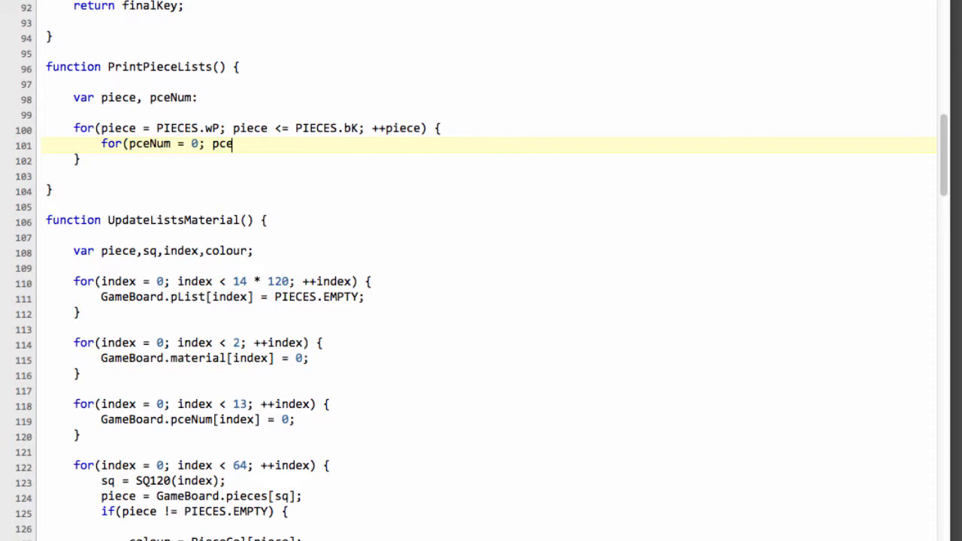
text(Num <)
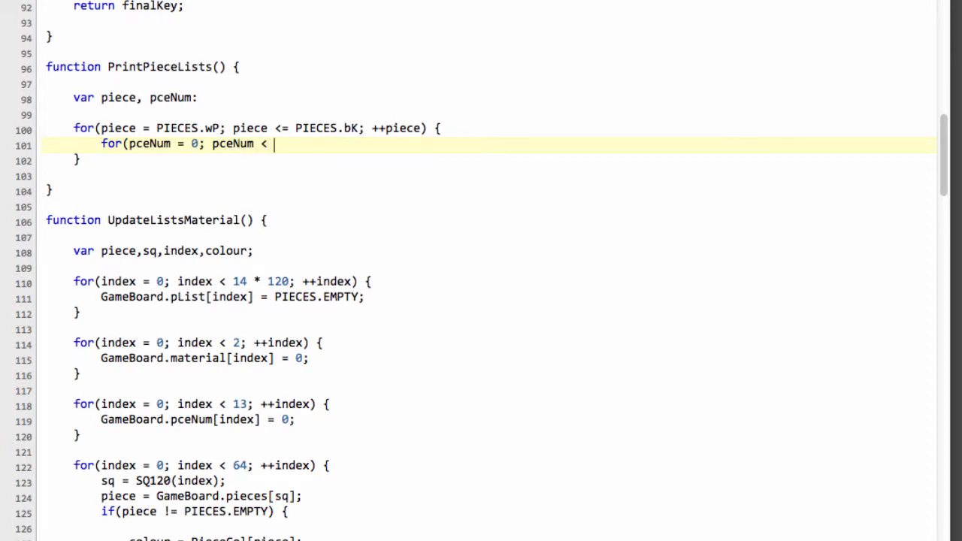
text(GameBo)
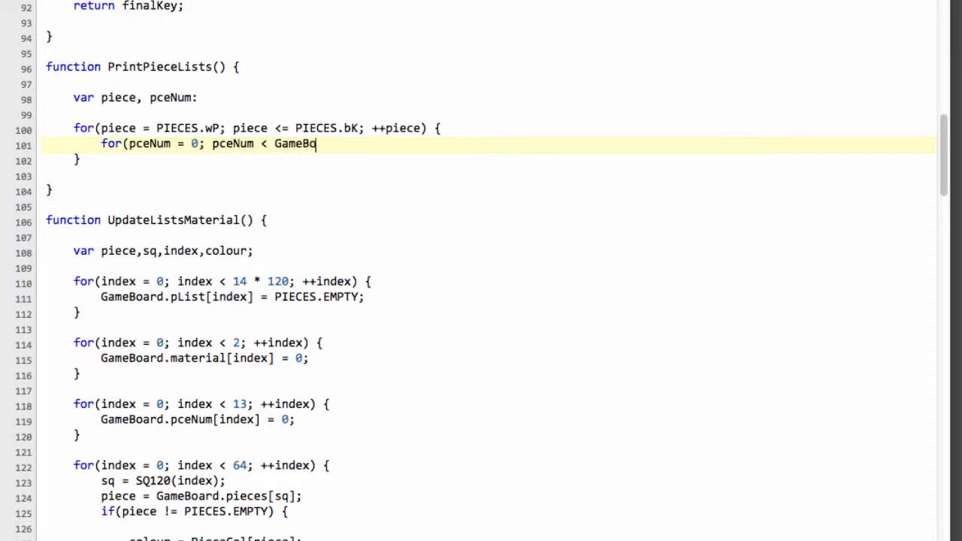
text(ard.pce)
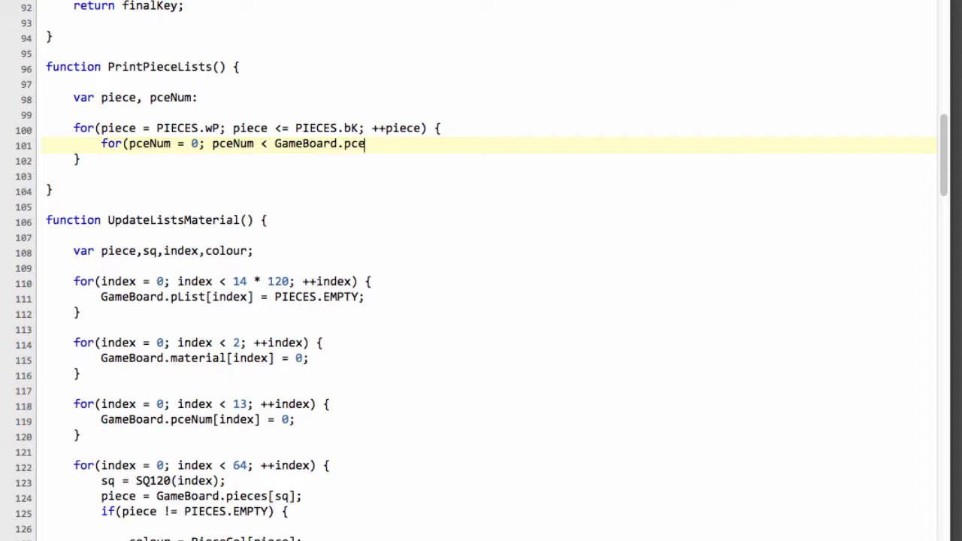
text(Num[])
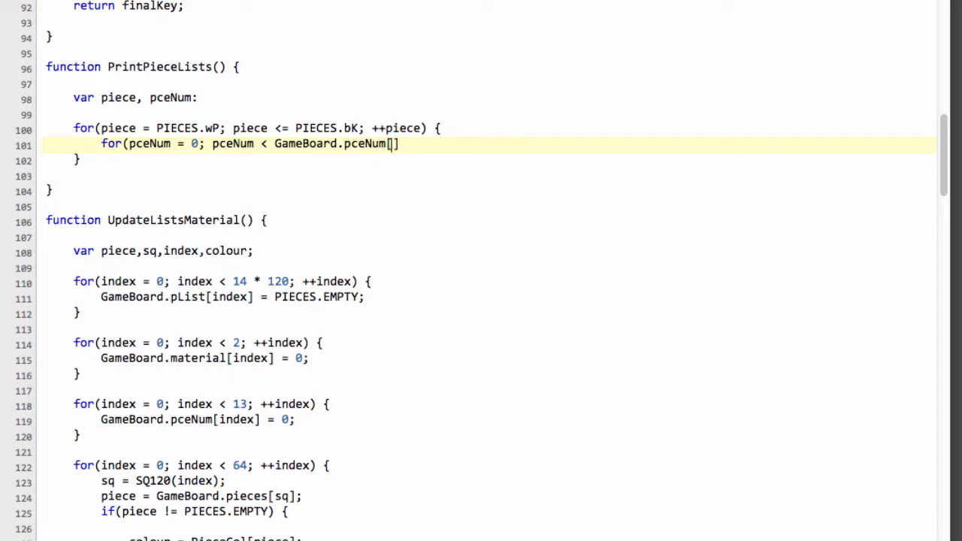
text(piece]; +)
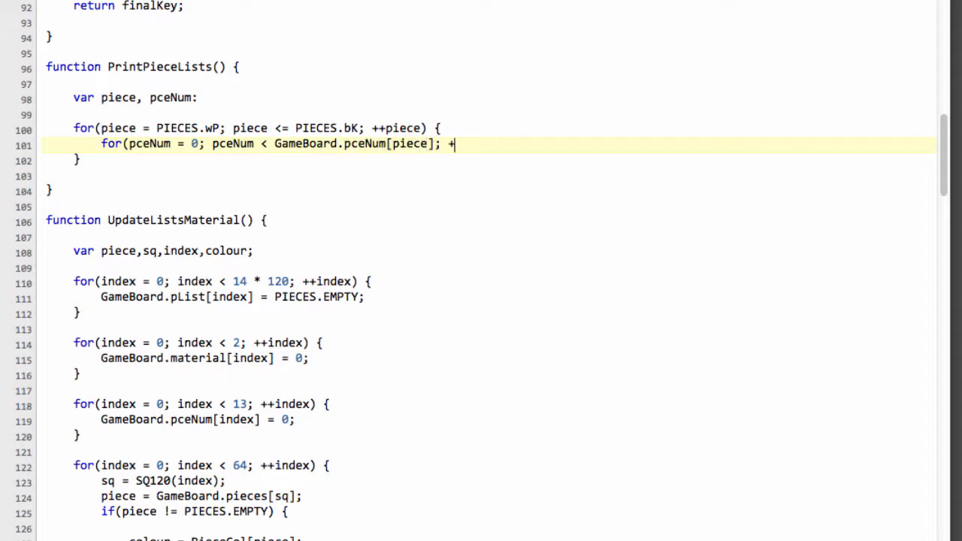
text(+pceNum) {)
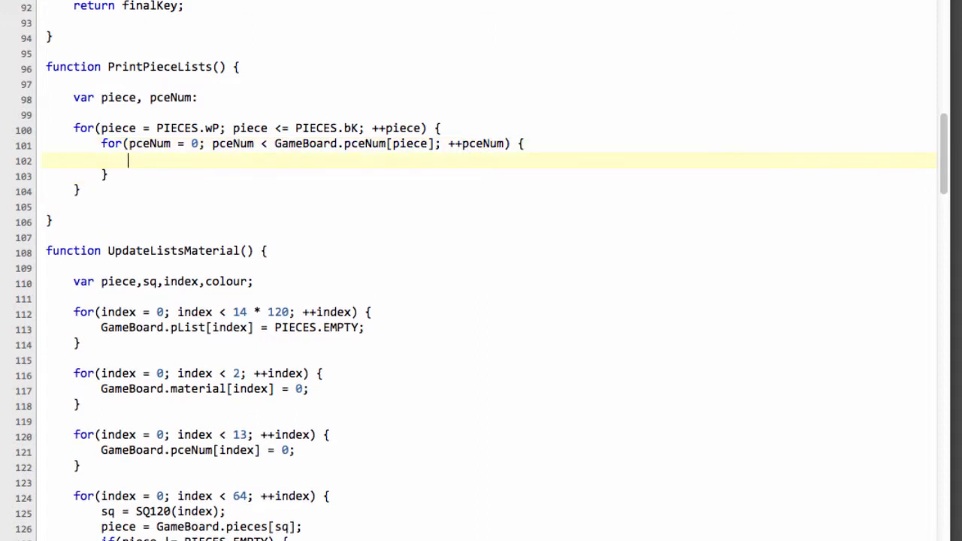
Log 'Piece ' + PceChar[piece] + ' on ' + PrSq() inside the inner loop.
text(comsq)
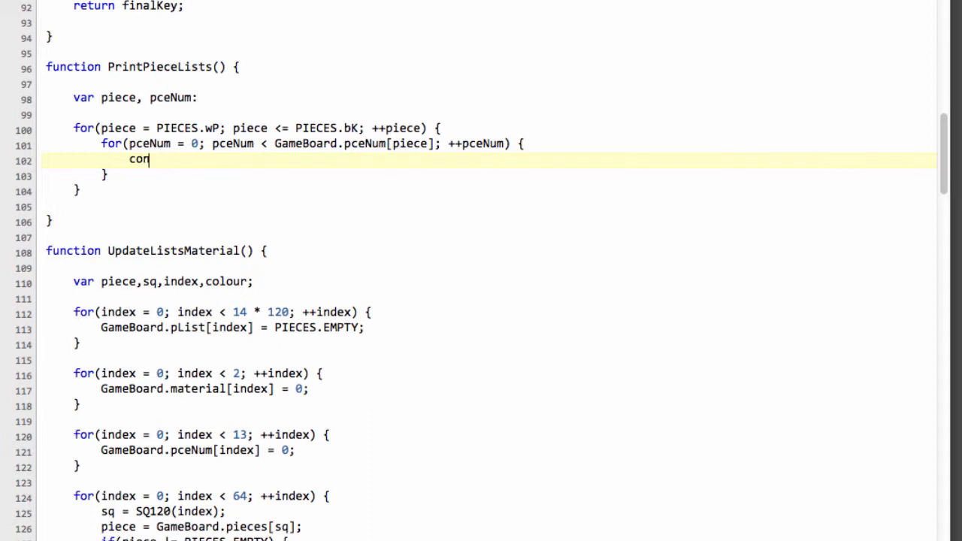
text(sole.l)
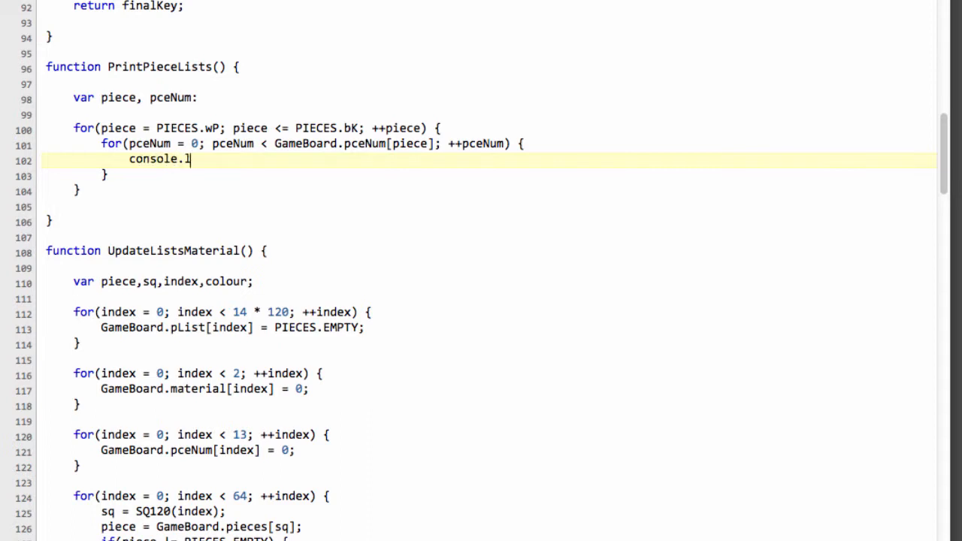
text(og(')
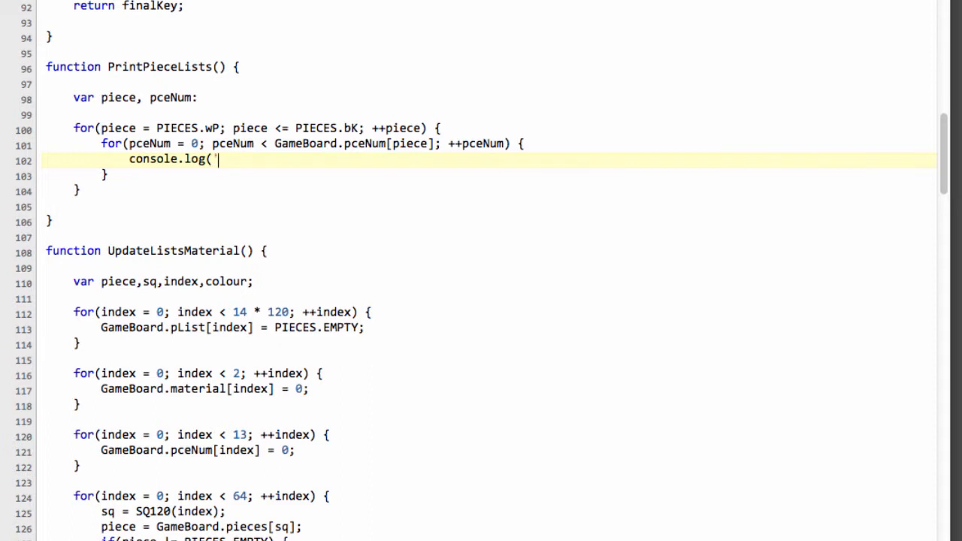
text(Piece)
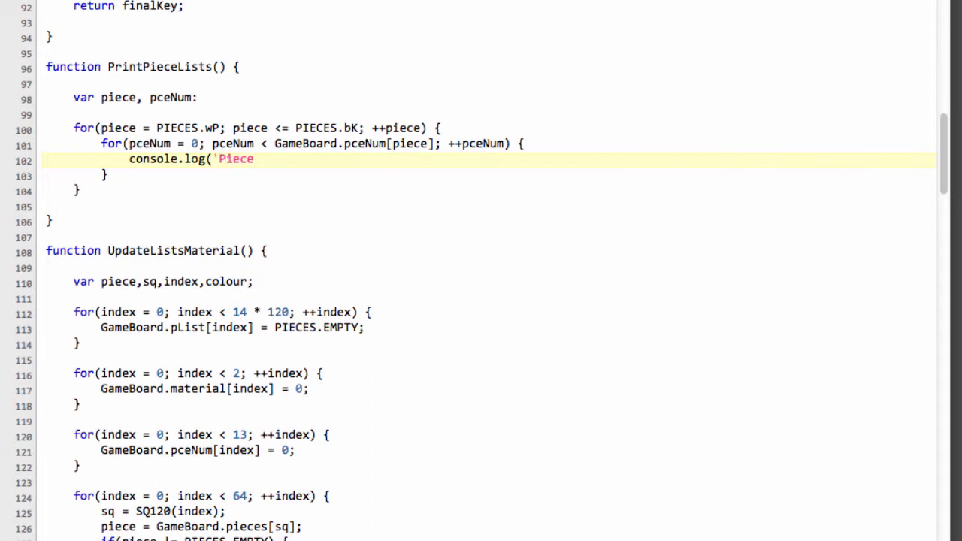
text(' +)
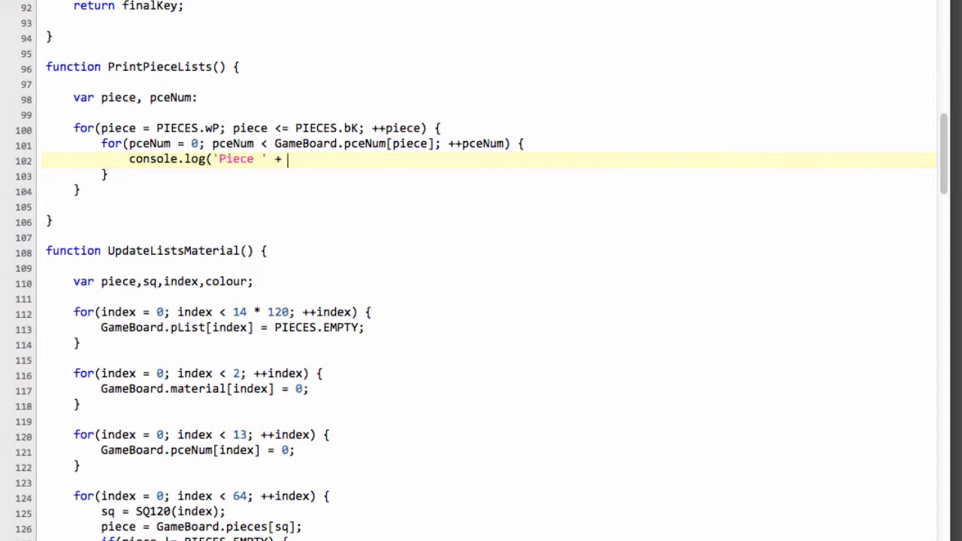
text(PceCHar)
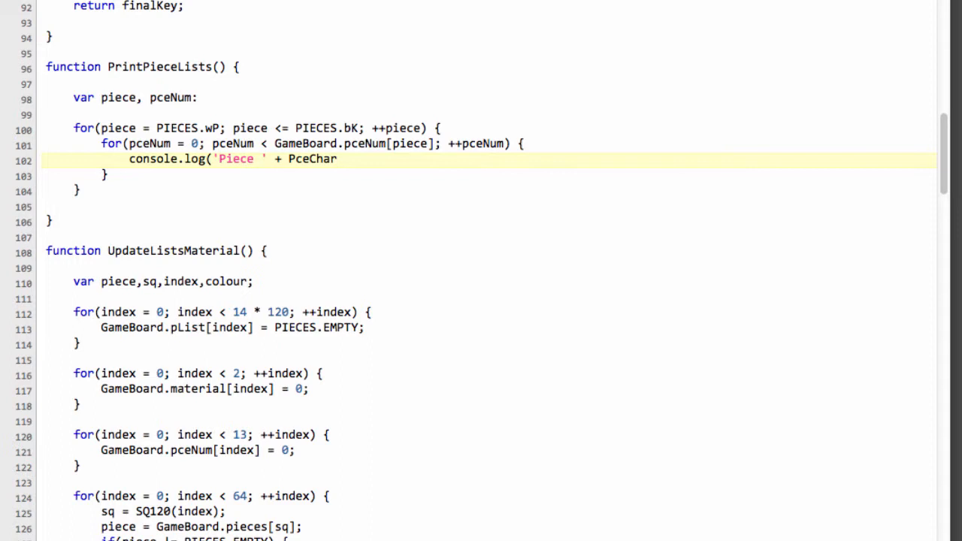
text([peice])
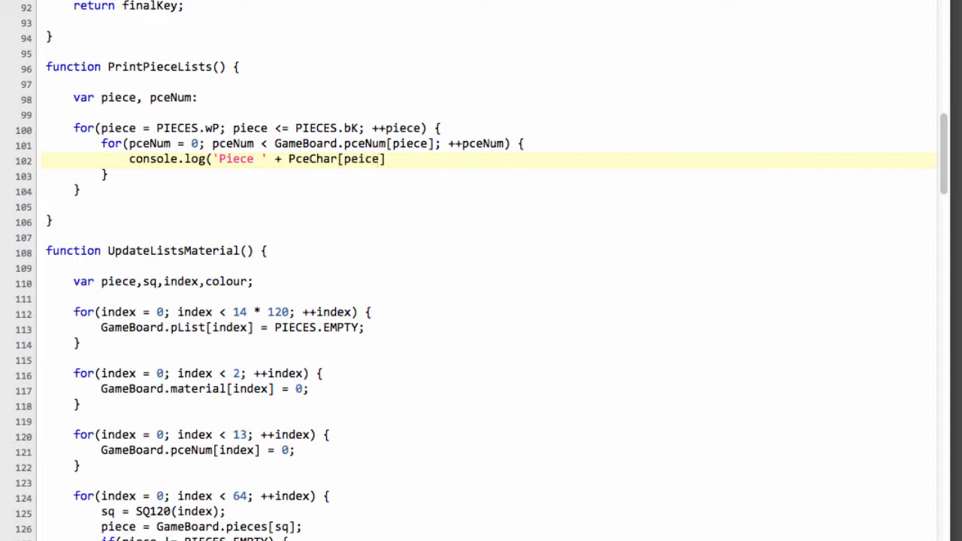
text(piece)
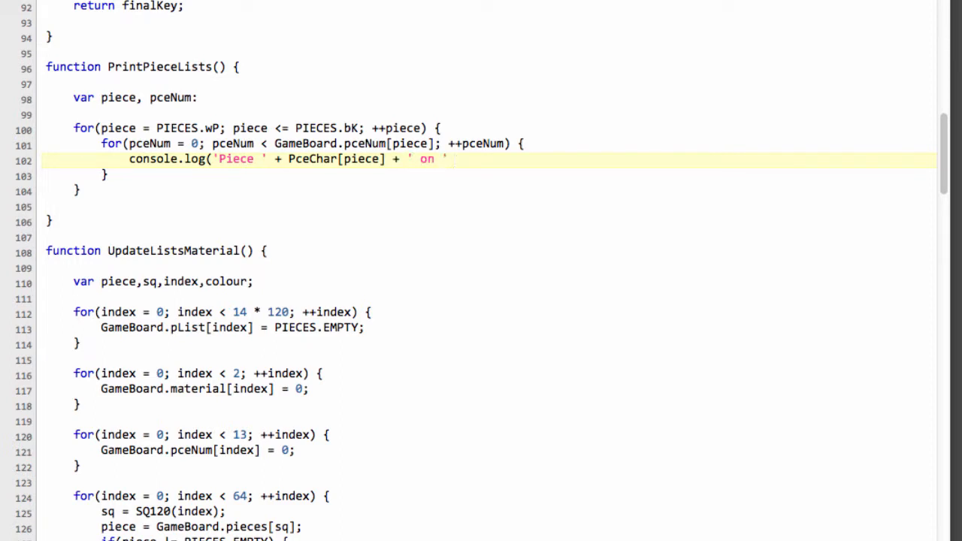
text(+ PrSq)
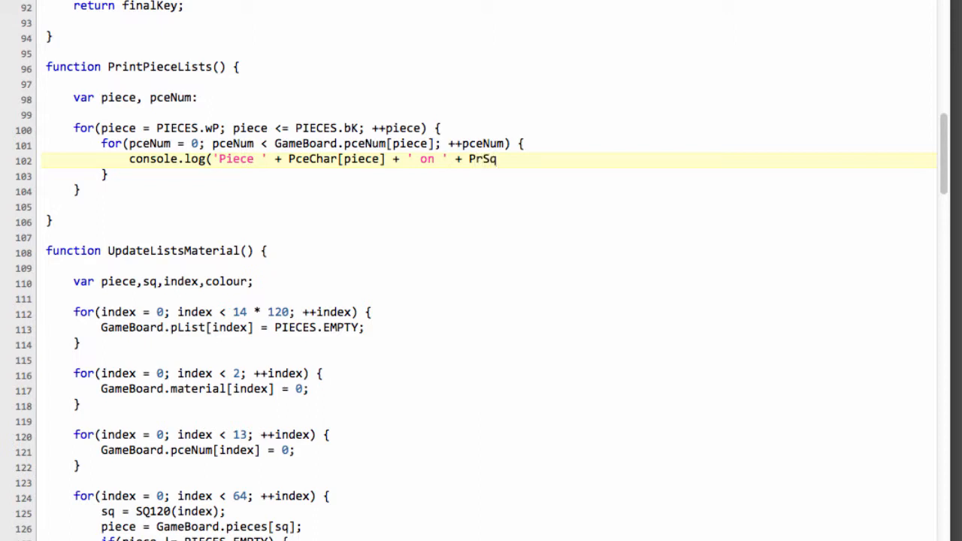
text(());)
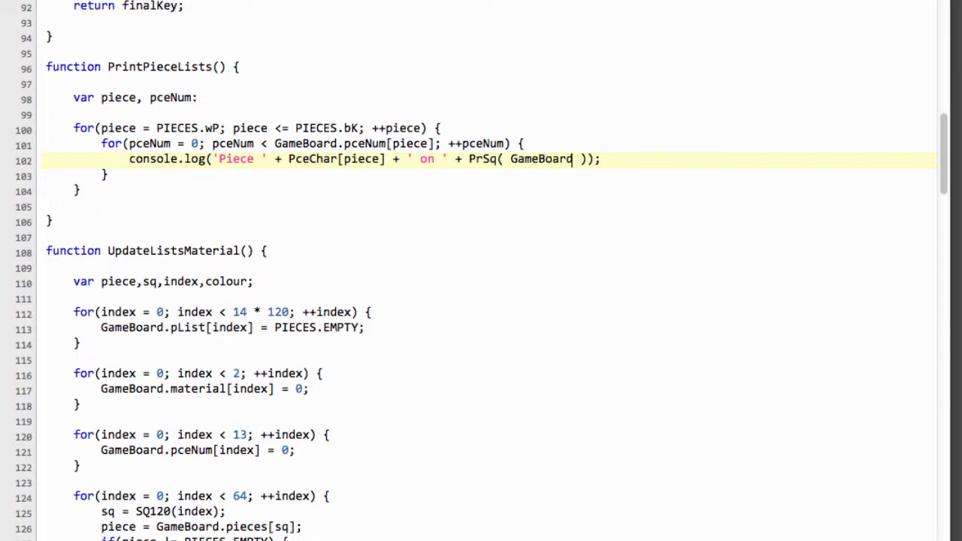
Pass GameBoard.pList[PCEINDEX(piece,pceNum)] as the square argument to PrSq.
text(.pList[])
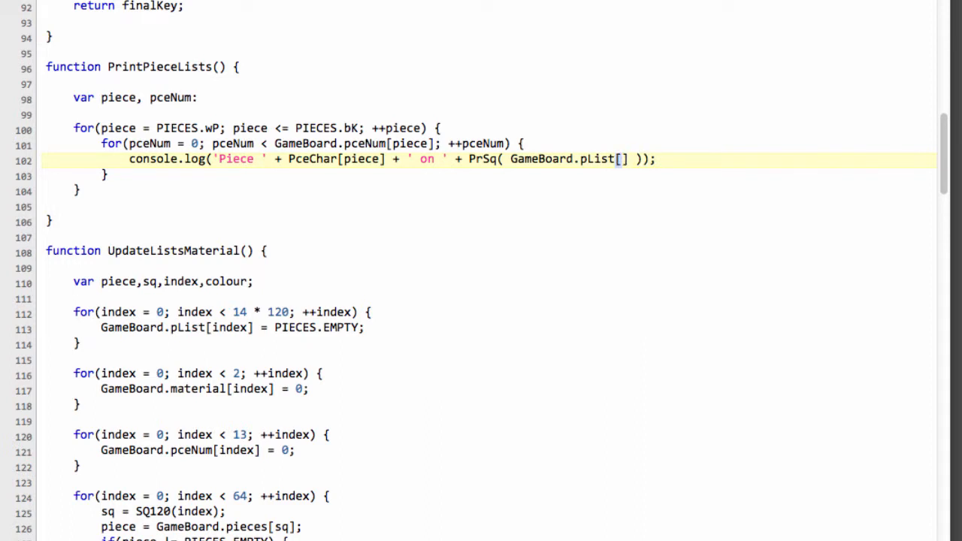
text(PCEINDEX())
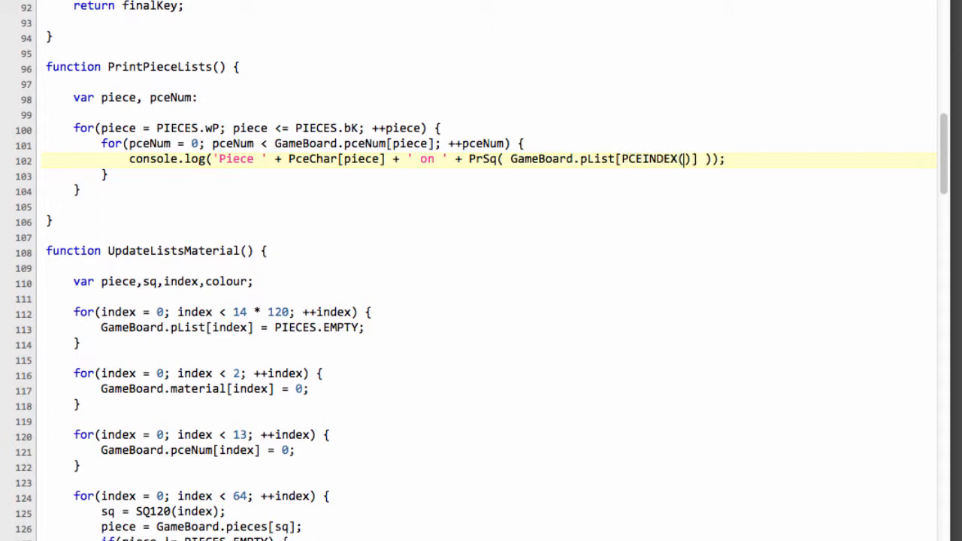
text(piece,pce)
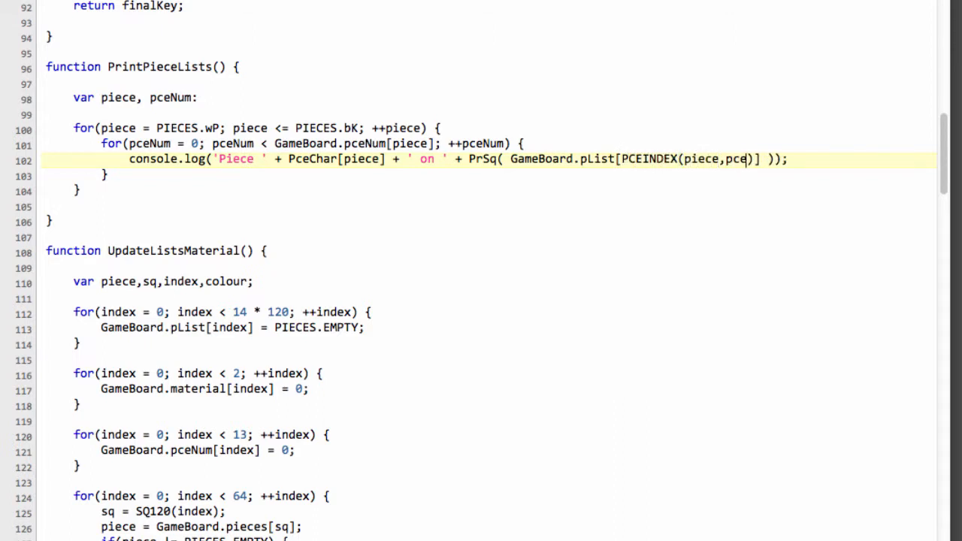
text(N)
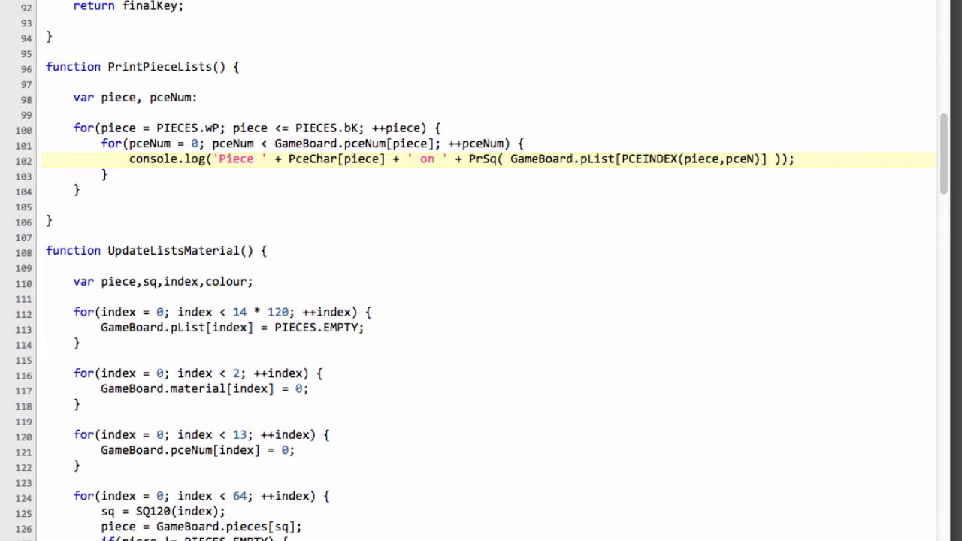
text(um)
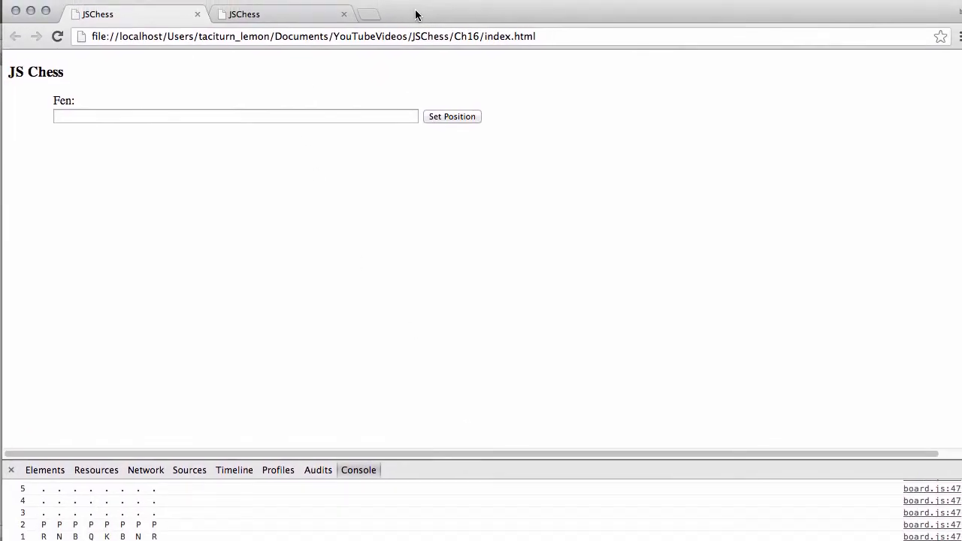
click(57, 36)
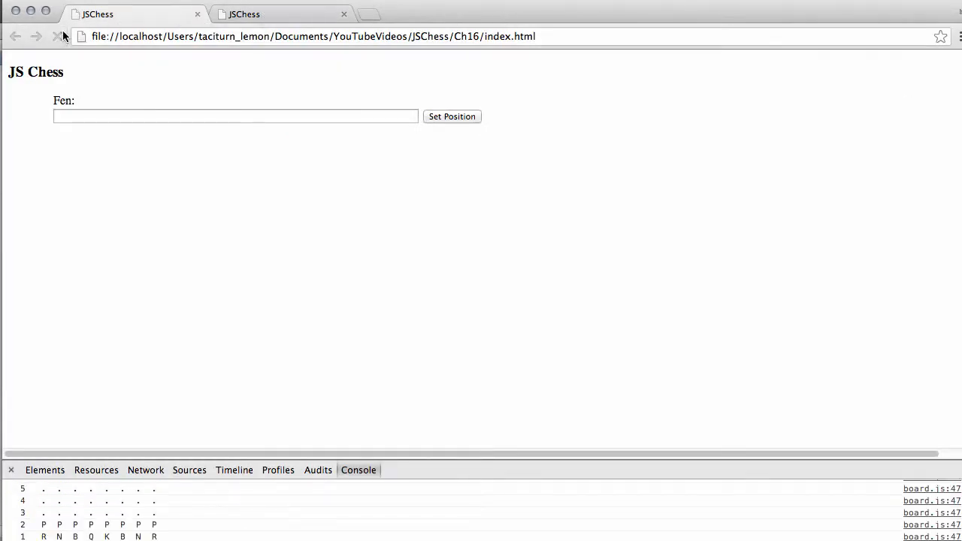
click(57, 36)
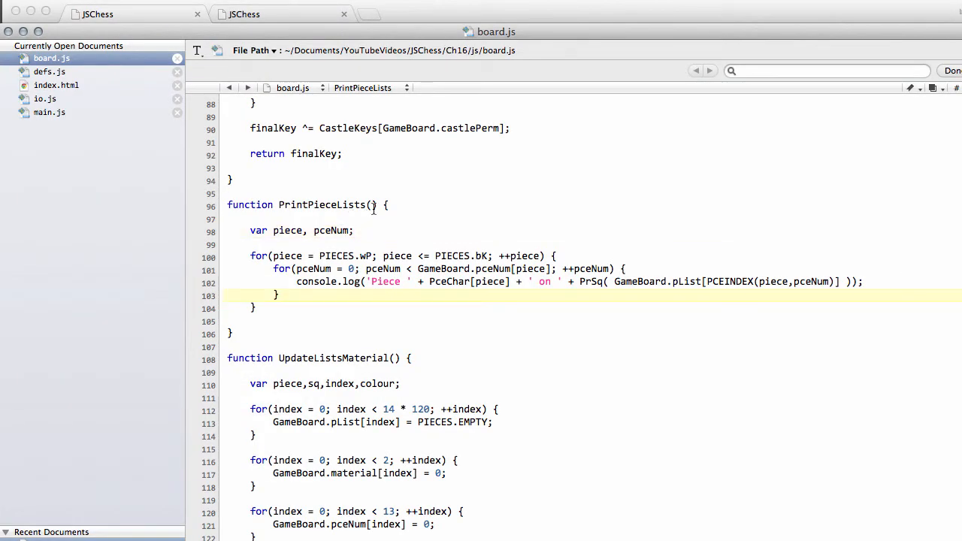
Call PrintPieceLists(); at the end of UpdateListsMaterial.
double_click(328, 205)
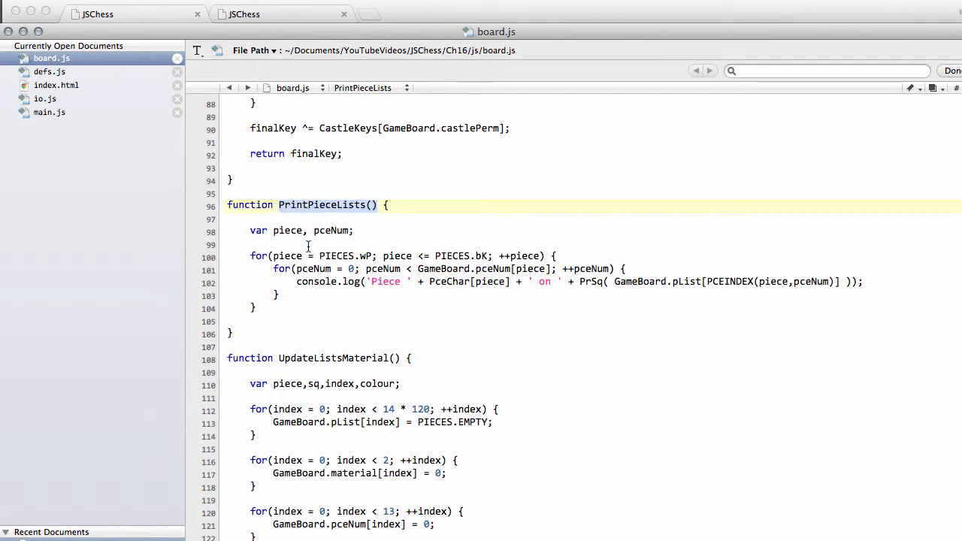
scroll(down, 3)
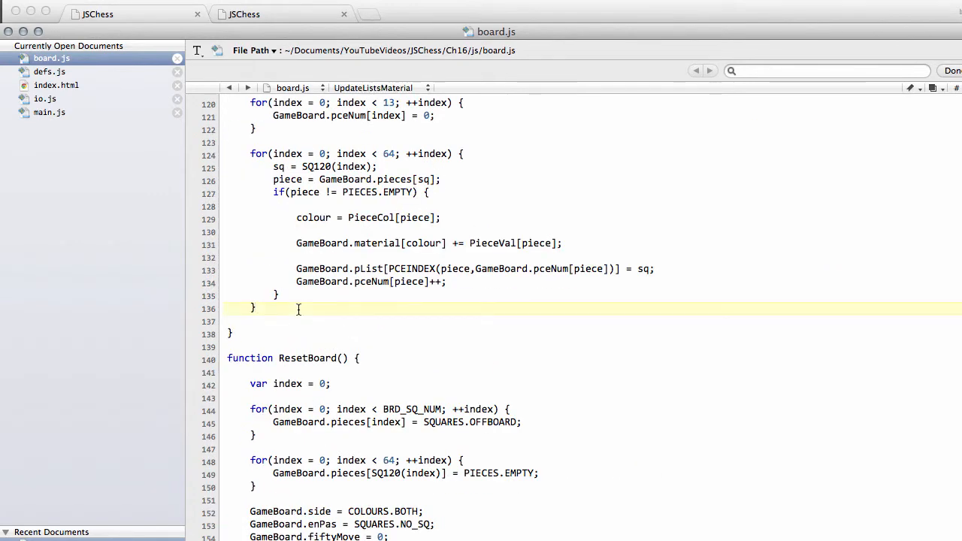
text(PrintPieceLists();)
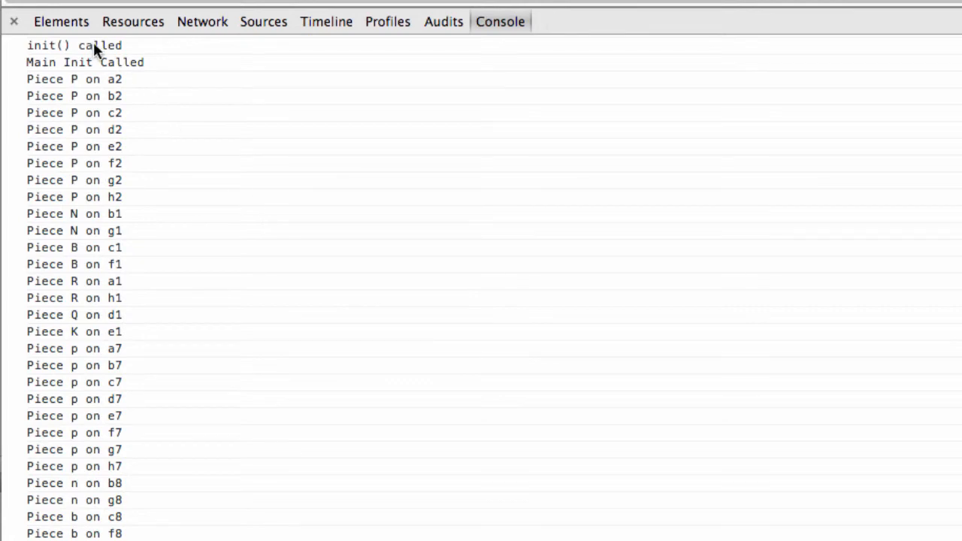
mouse_move(124, 113)
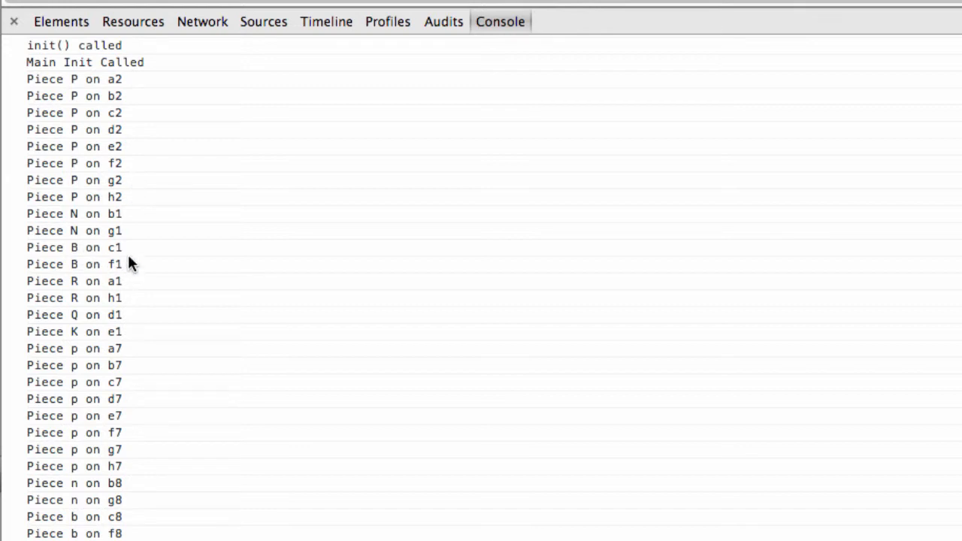
Scroll the Chrome console through the piece list down to 'Piece k on e8'.
scroll(down, 3)
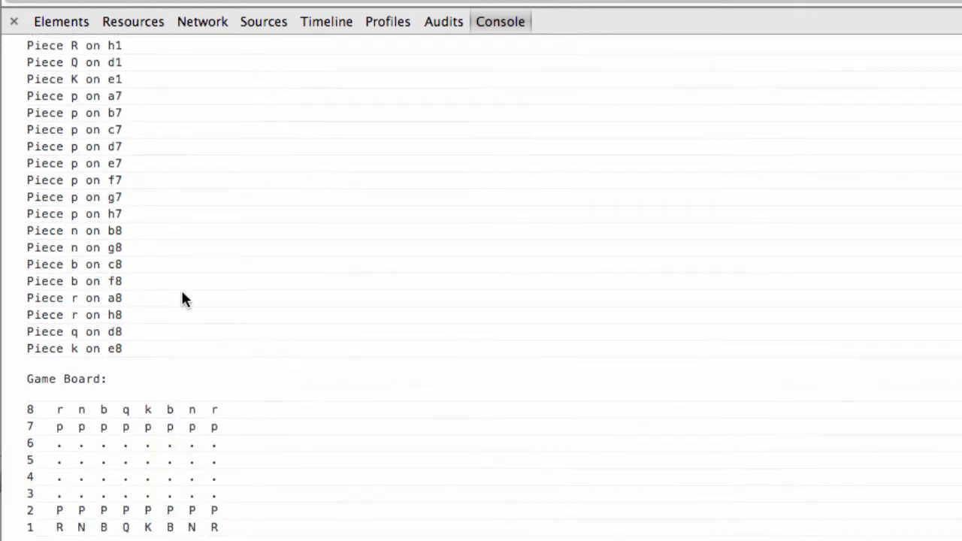
scroll(down, 3)
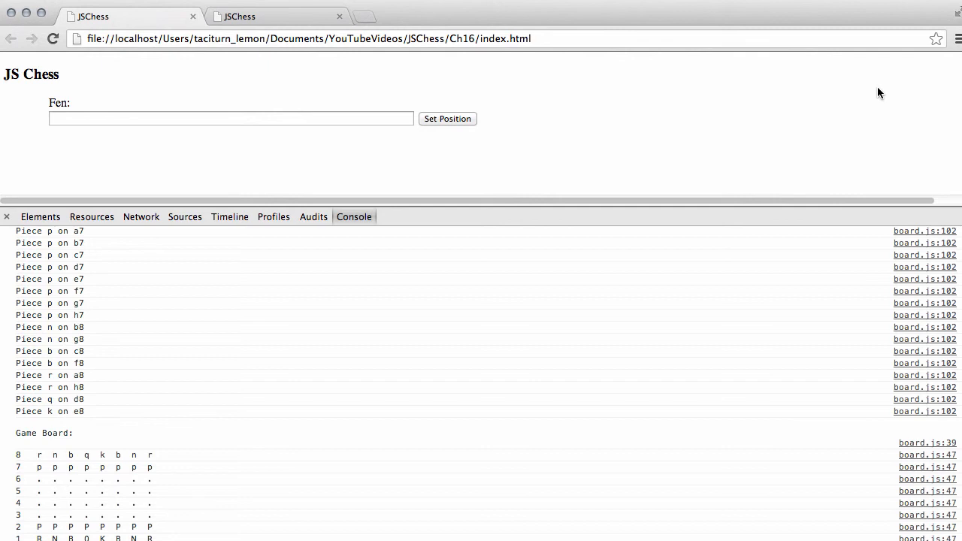
mouse_move(879, 96)
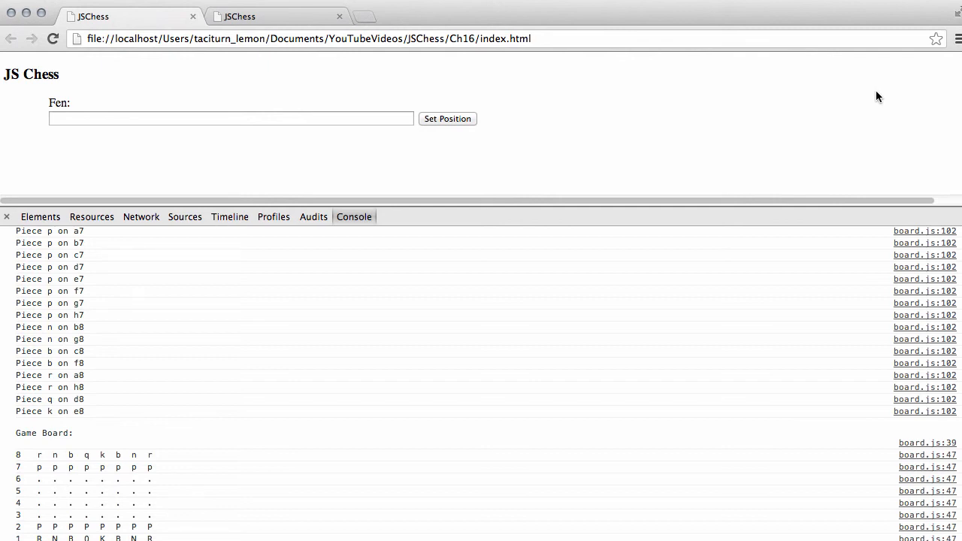